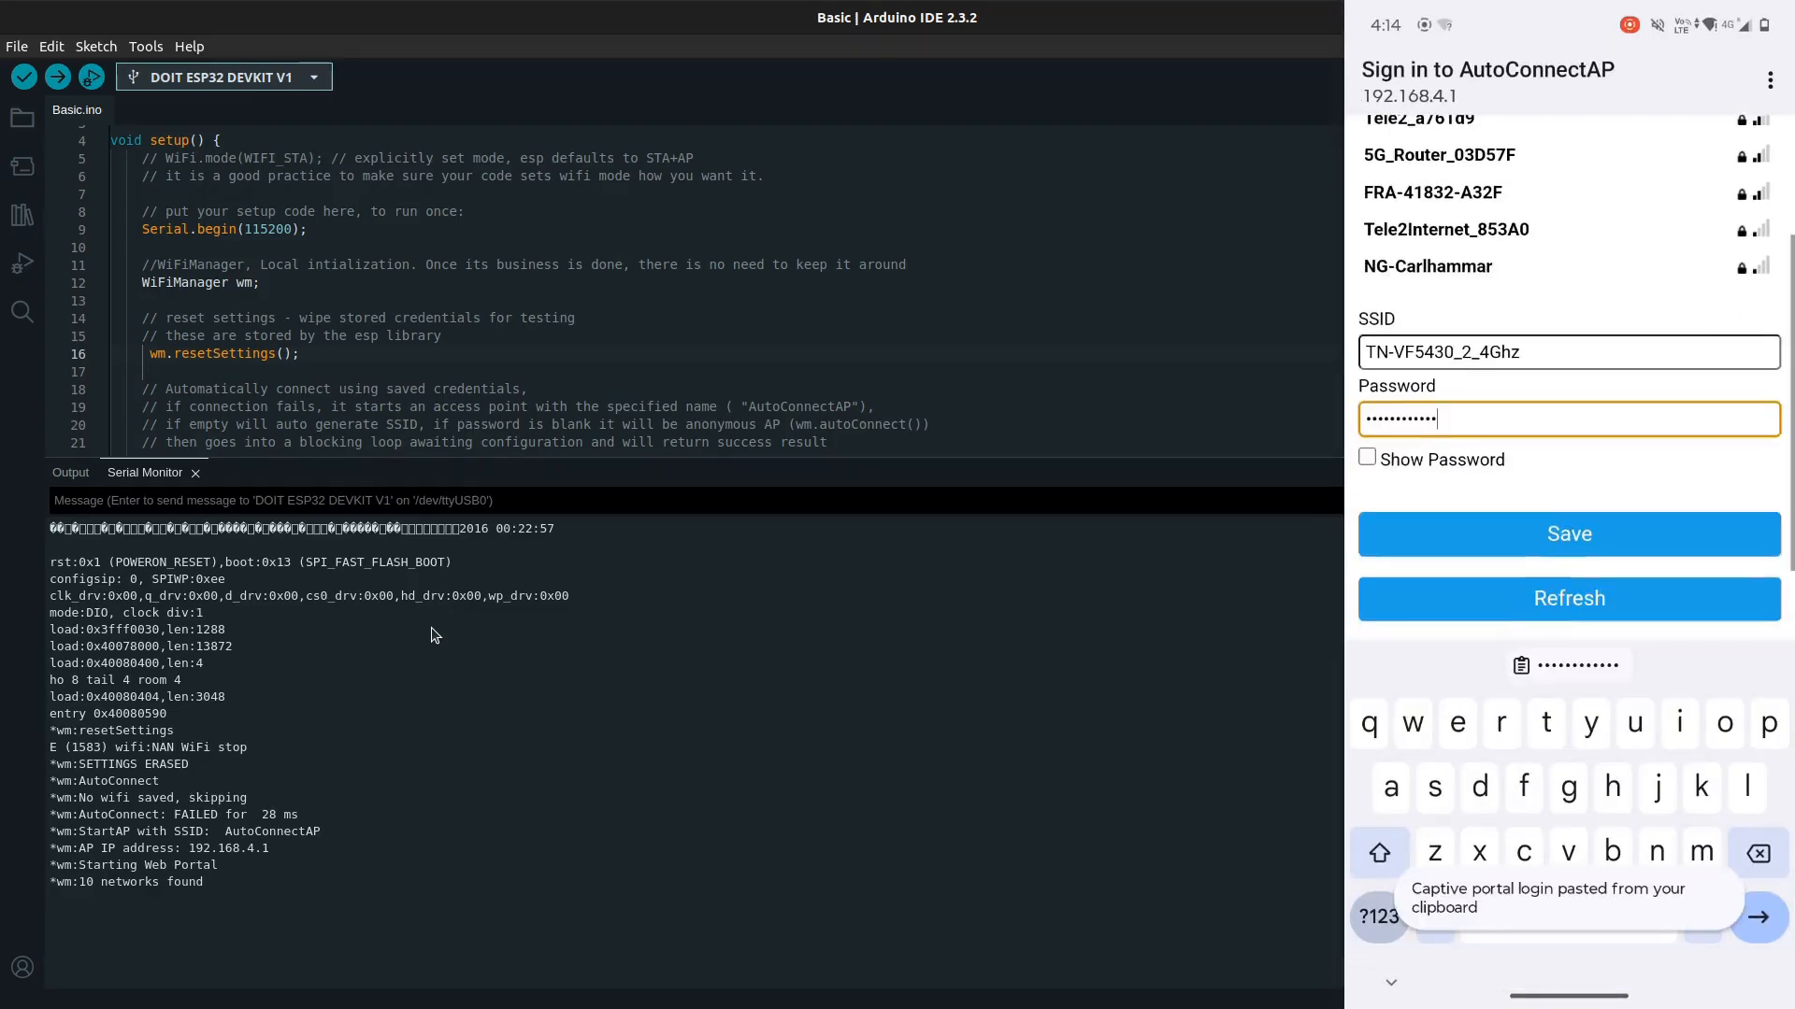
Step: Close the finished Basic sketch so a new blank sketch can be started
{"action": "left_click", "coordinate": [1566, 533]}
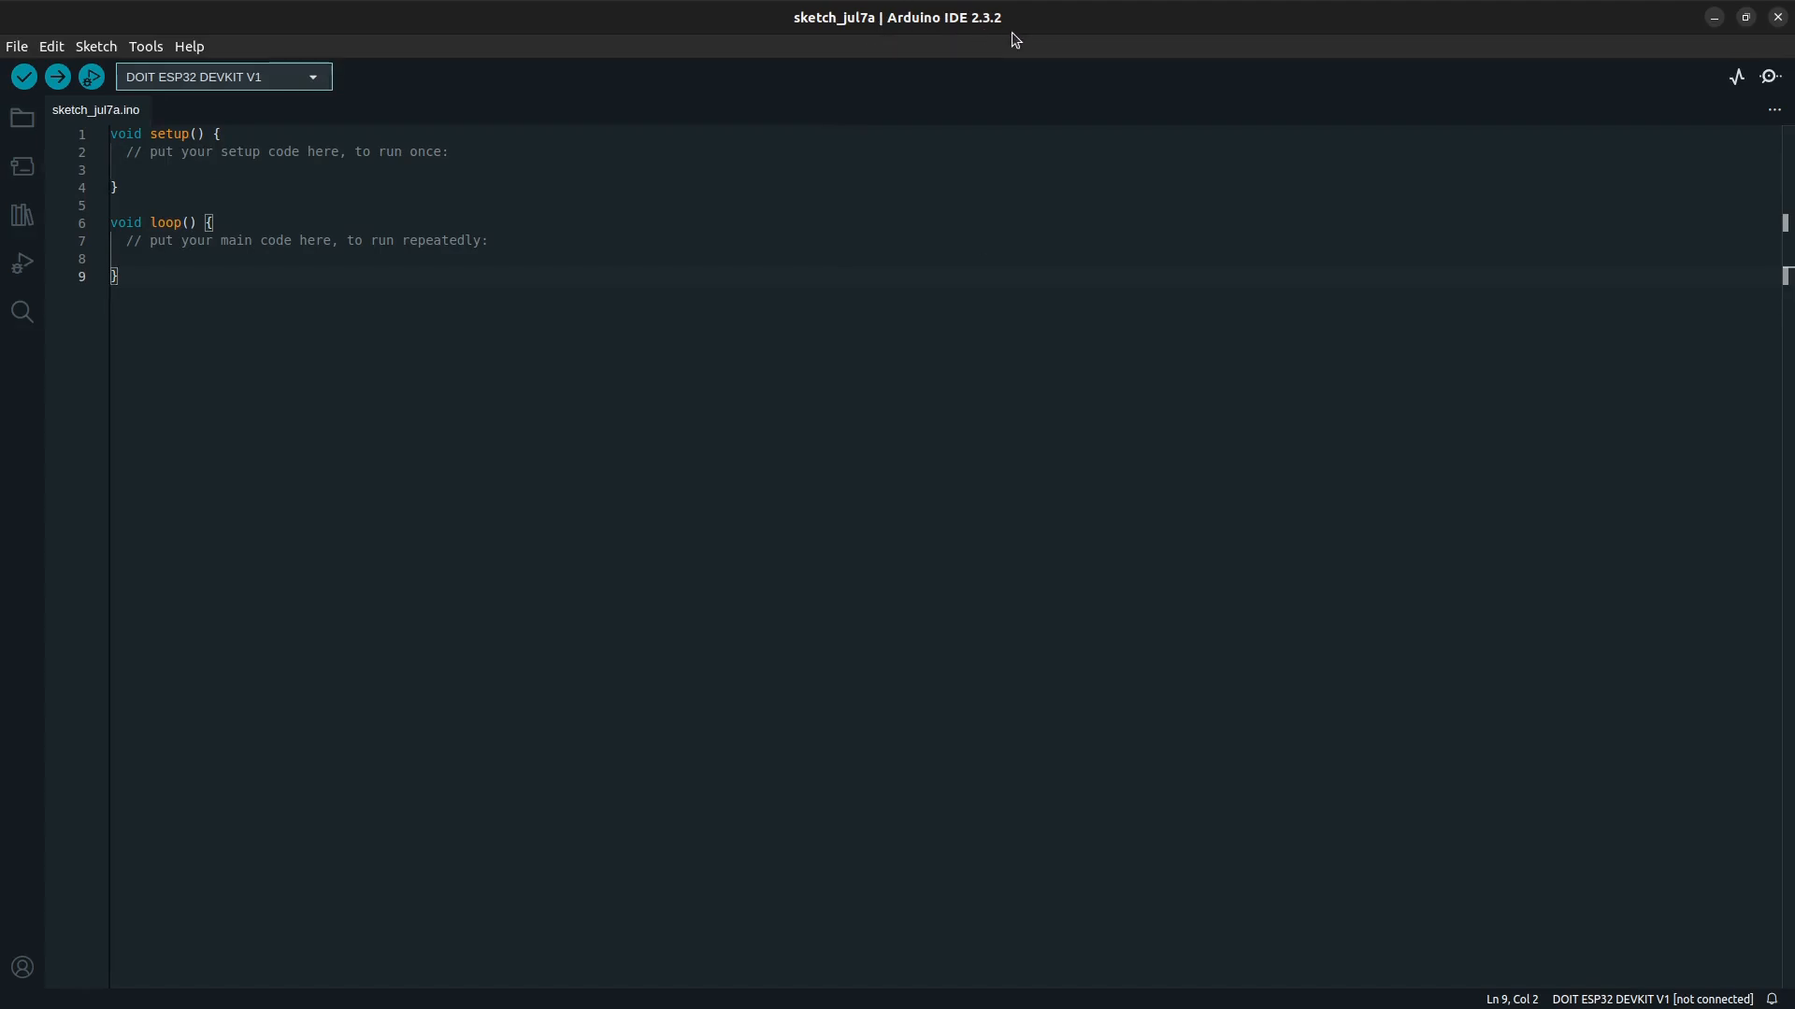
{"action": "mouse_move", "coordinate": [981, 243]}
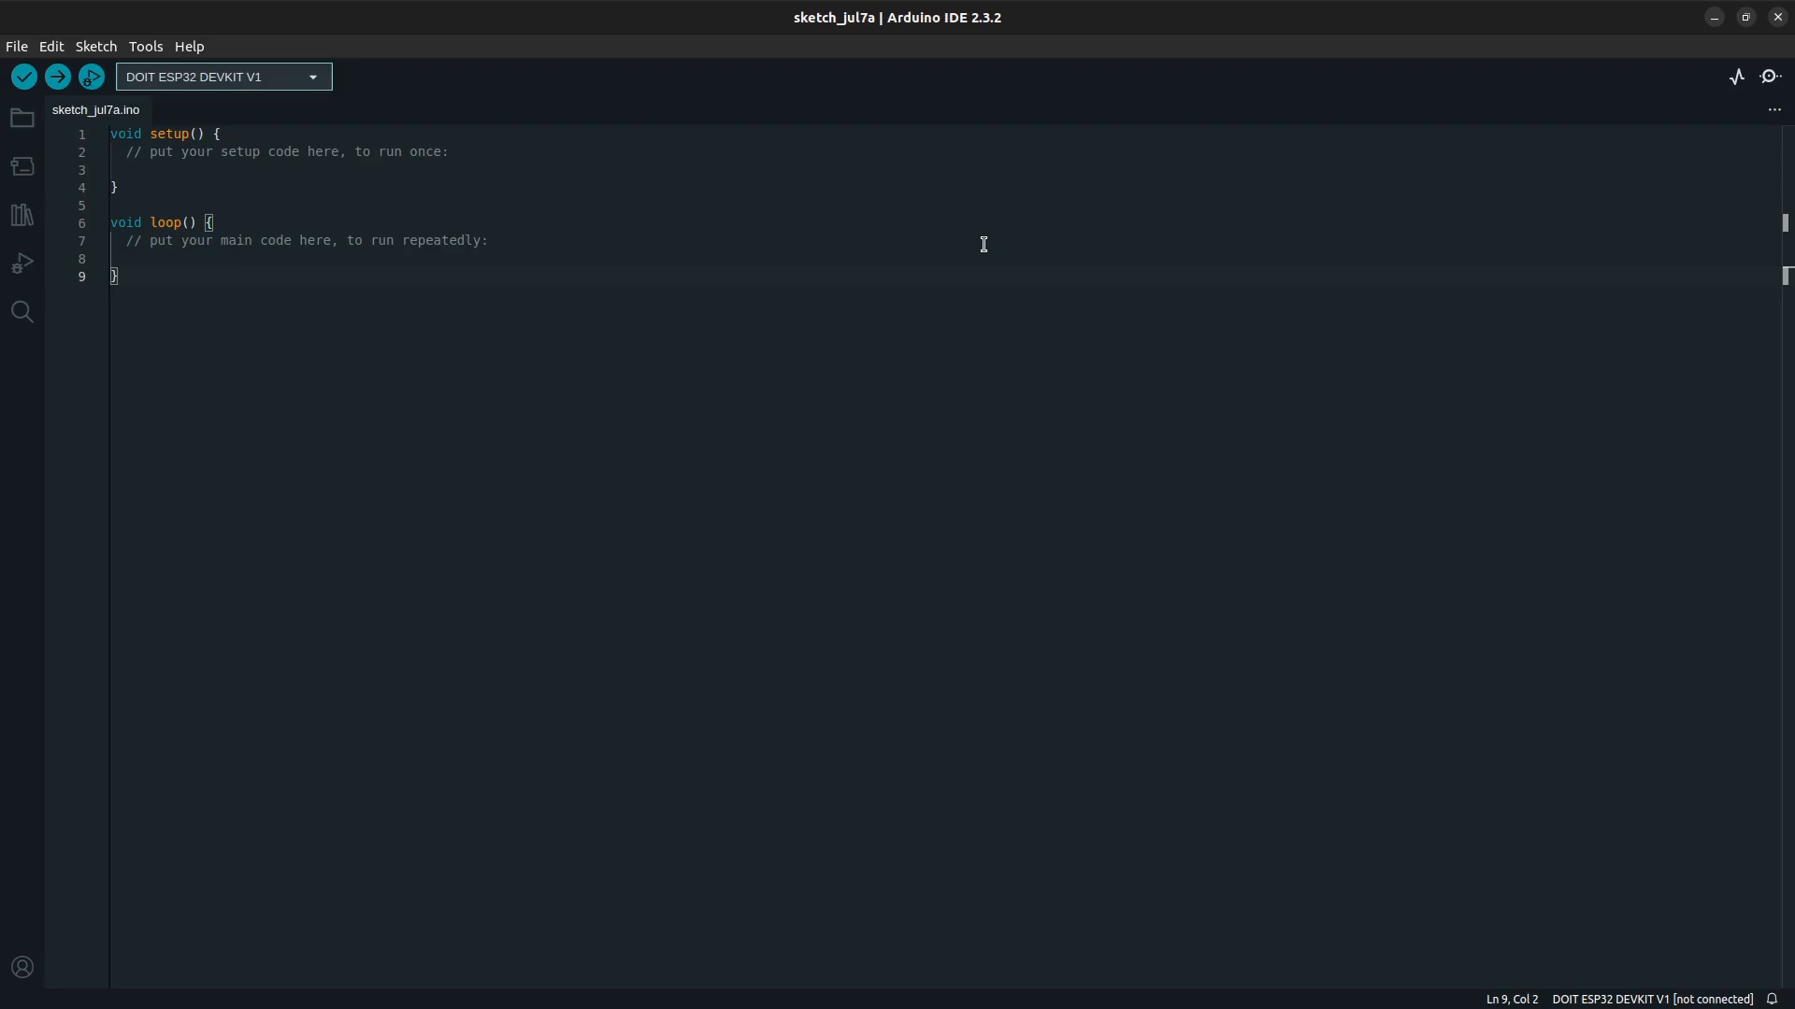
{"action": "mouse_move", "coordinate": [819, 344]}
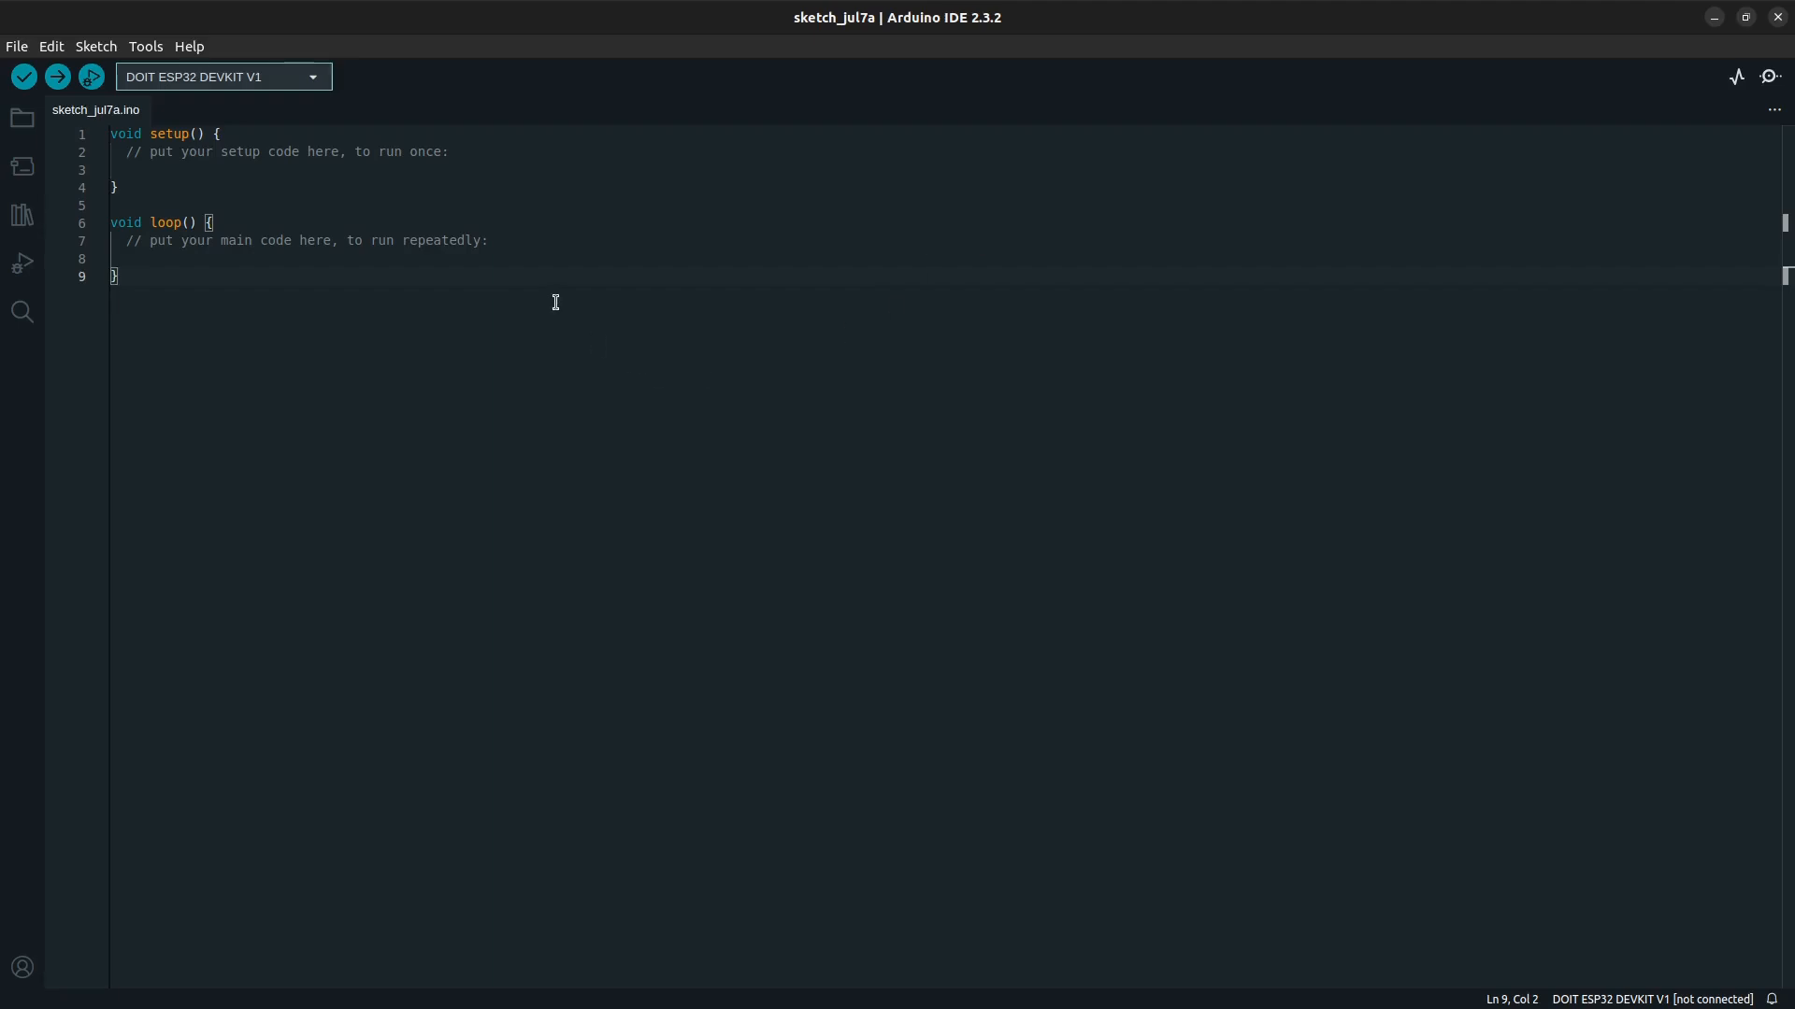
Step: Bring up the Sketch menu to reach the Include Library choices
{"action": "left_click", "coordinate": [96, 45]}
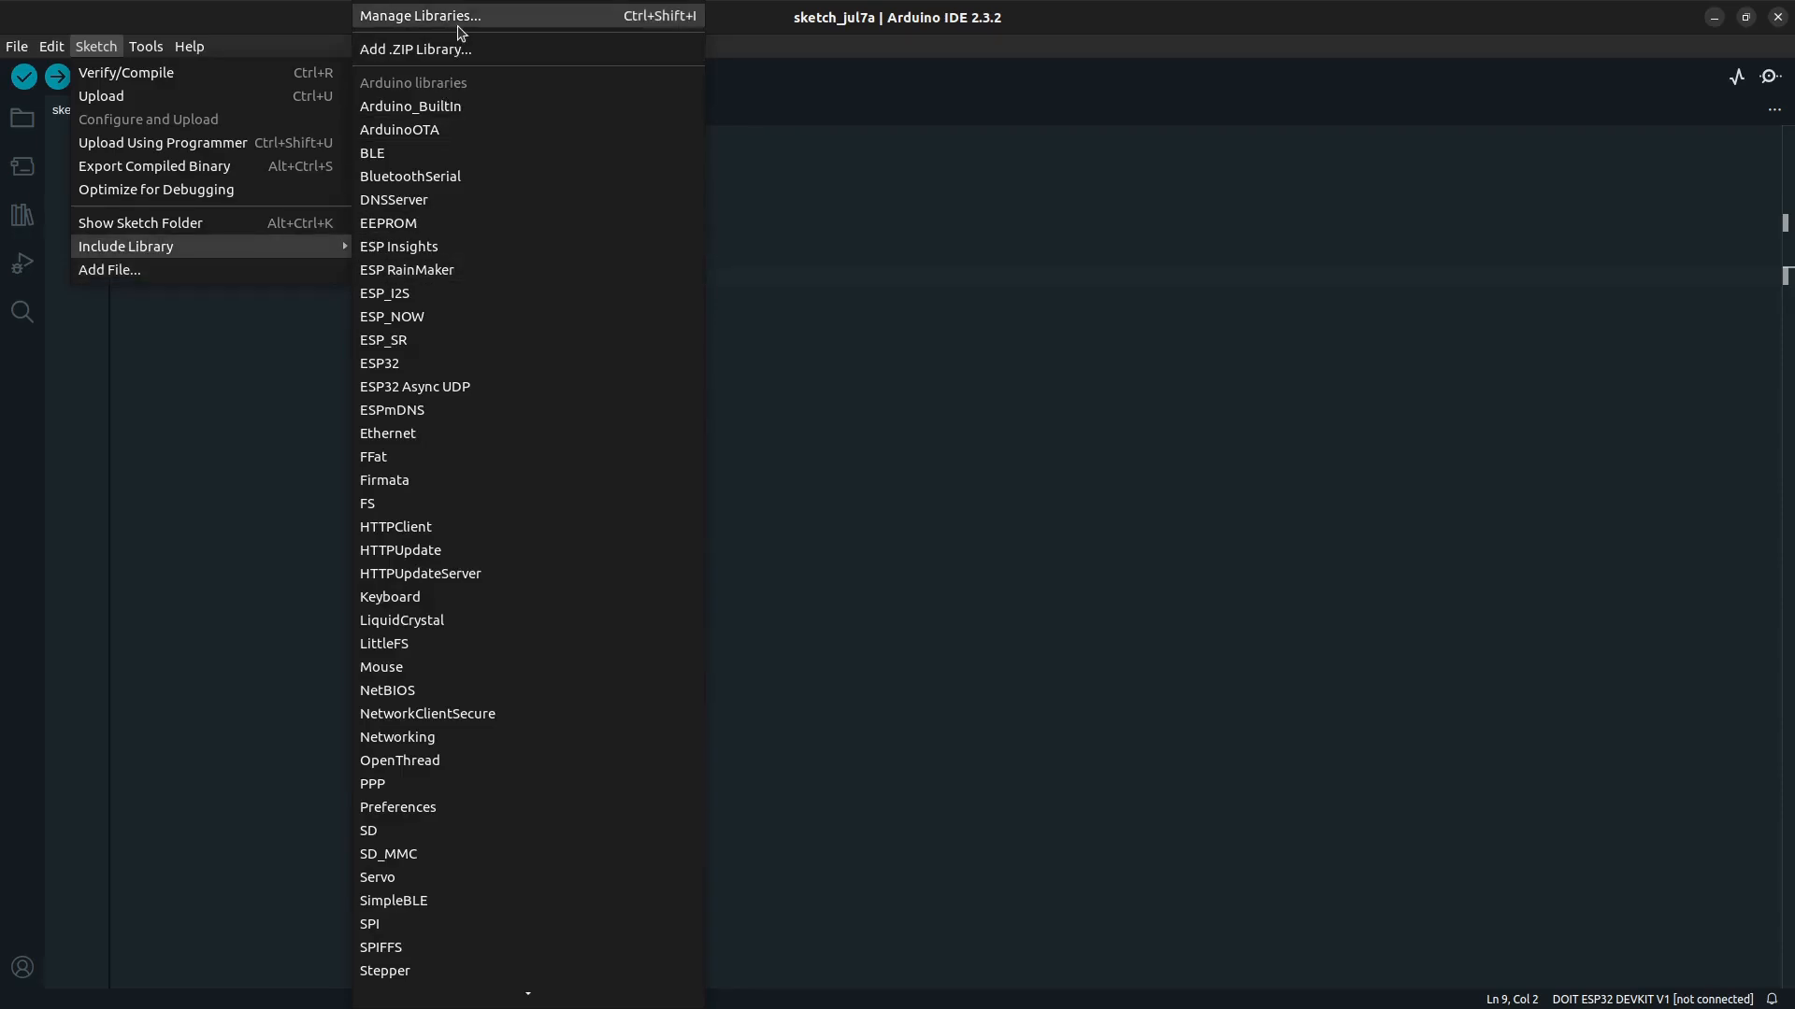
Step: Show the Library Manager to look for WiFiManager by tzapu
{"action": "left_click", "coordinate": [419, 15]}
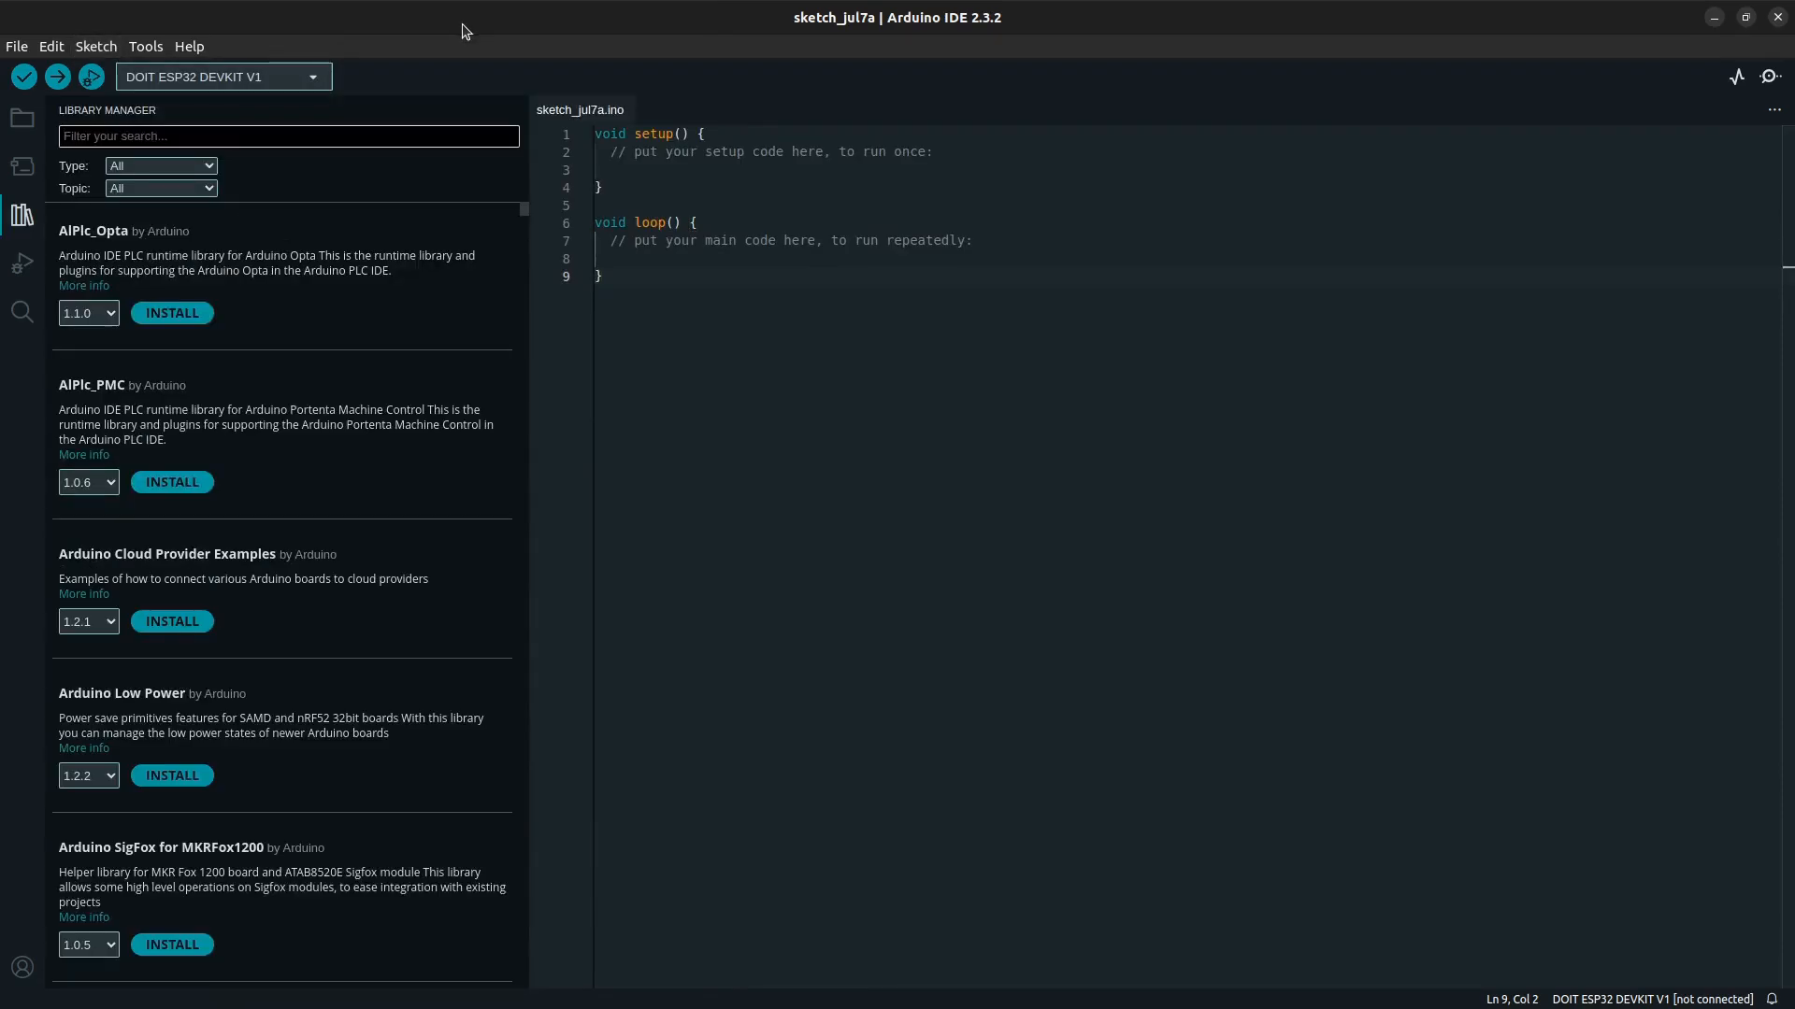
{"action": "mouse_move", "coordinate": [512, 204]}
{"action": "type", "text": "Wifimanager"}
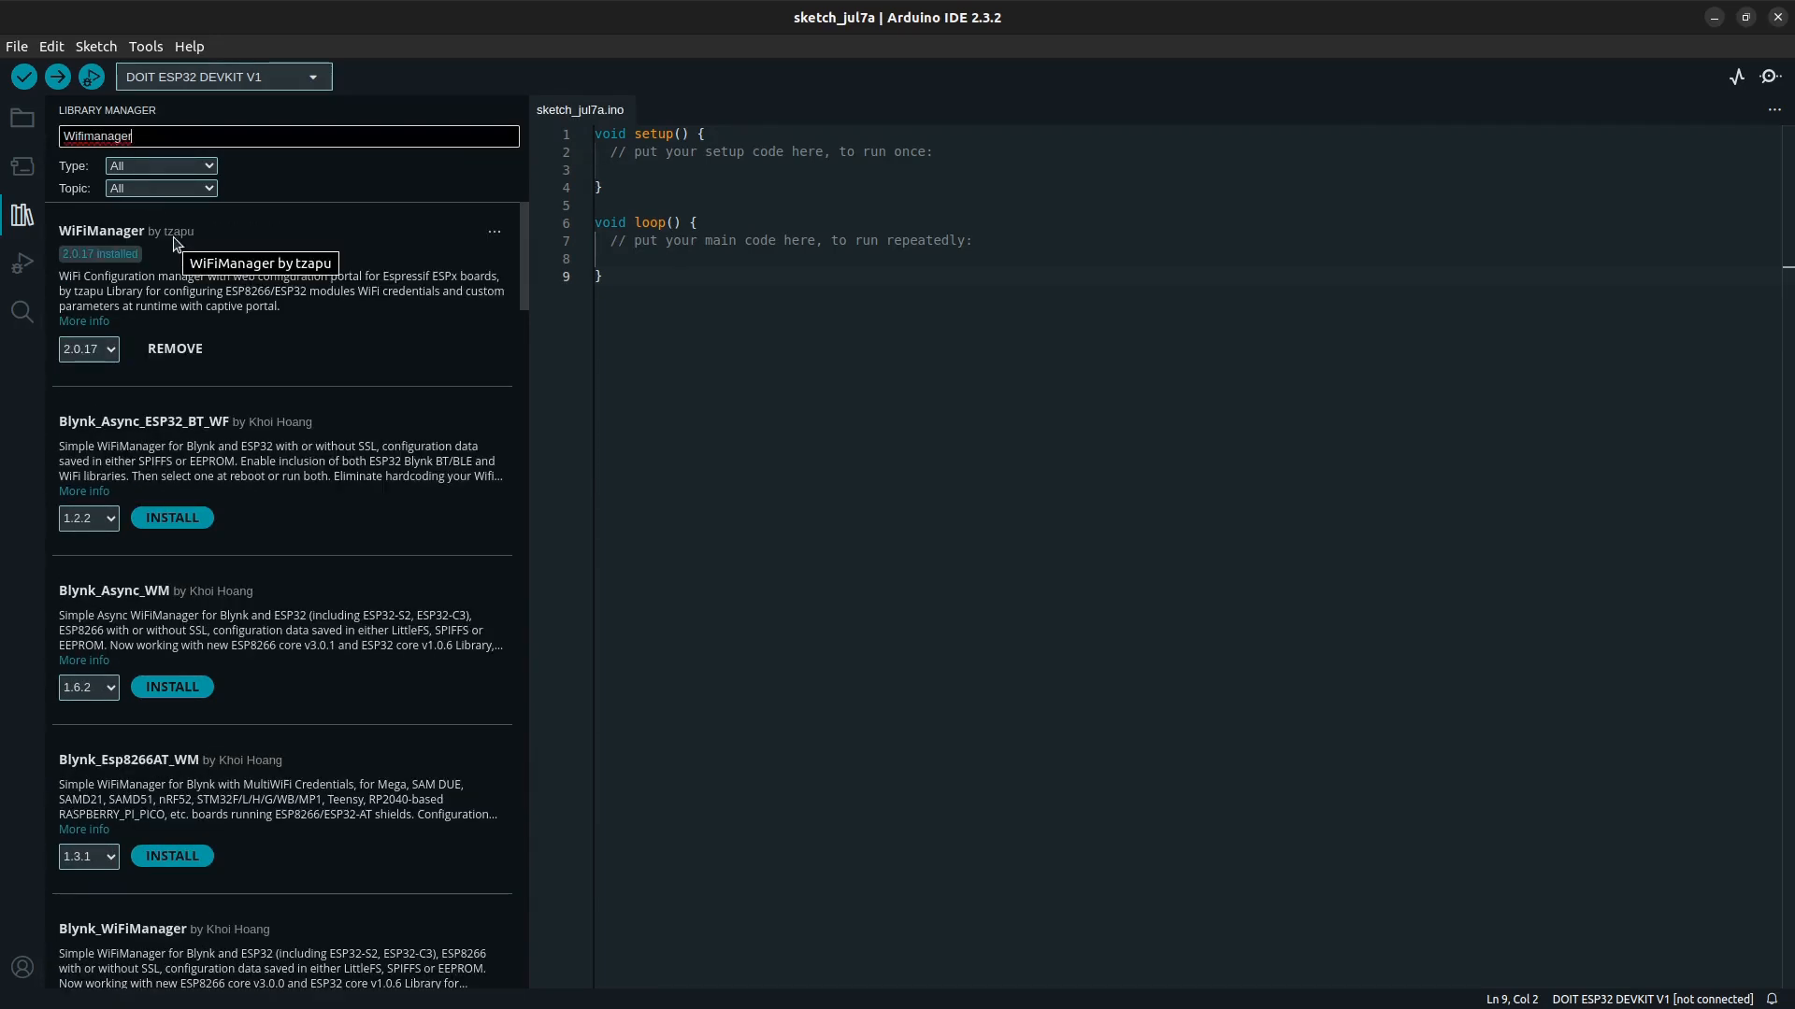
{"action": "mouse_move", "coordinate": [208, 245]}
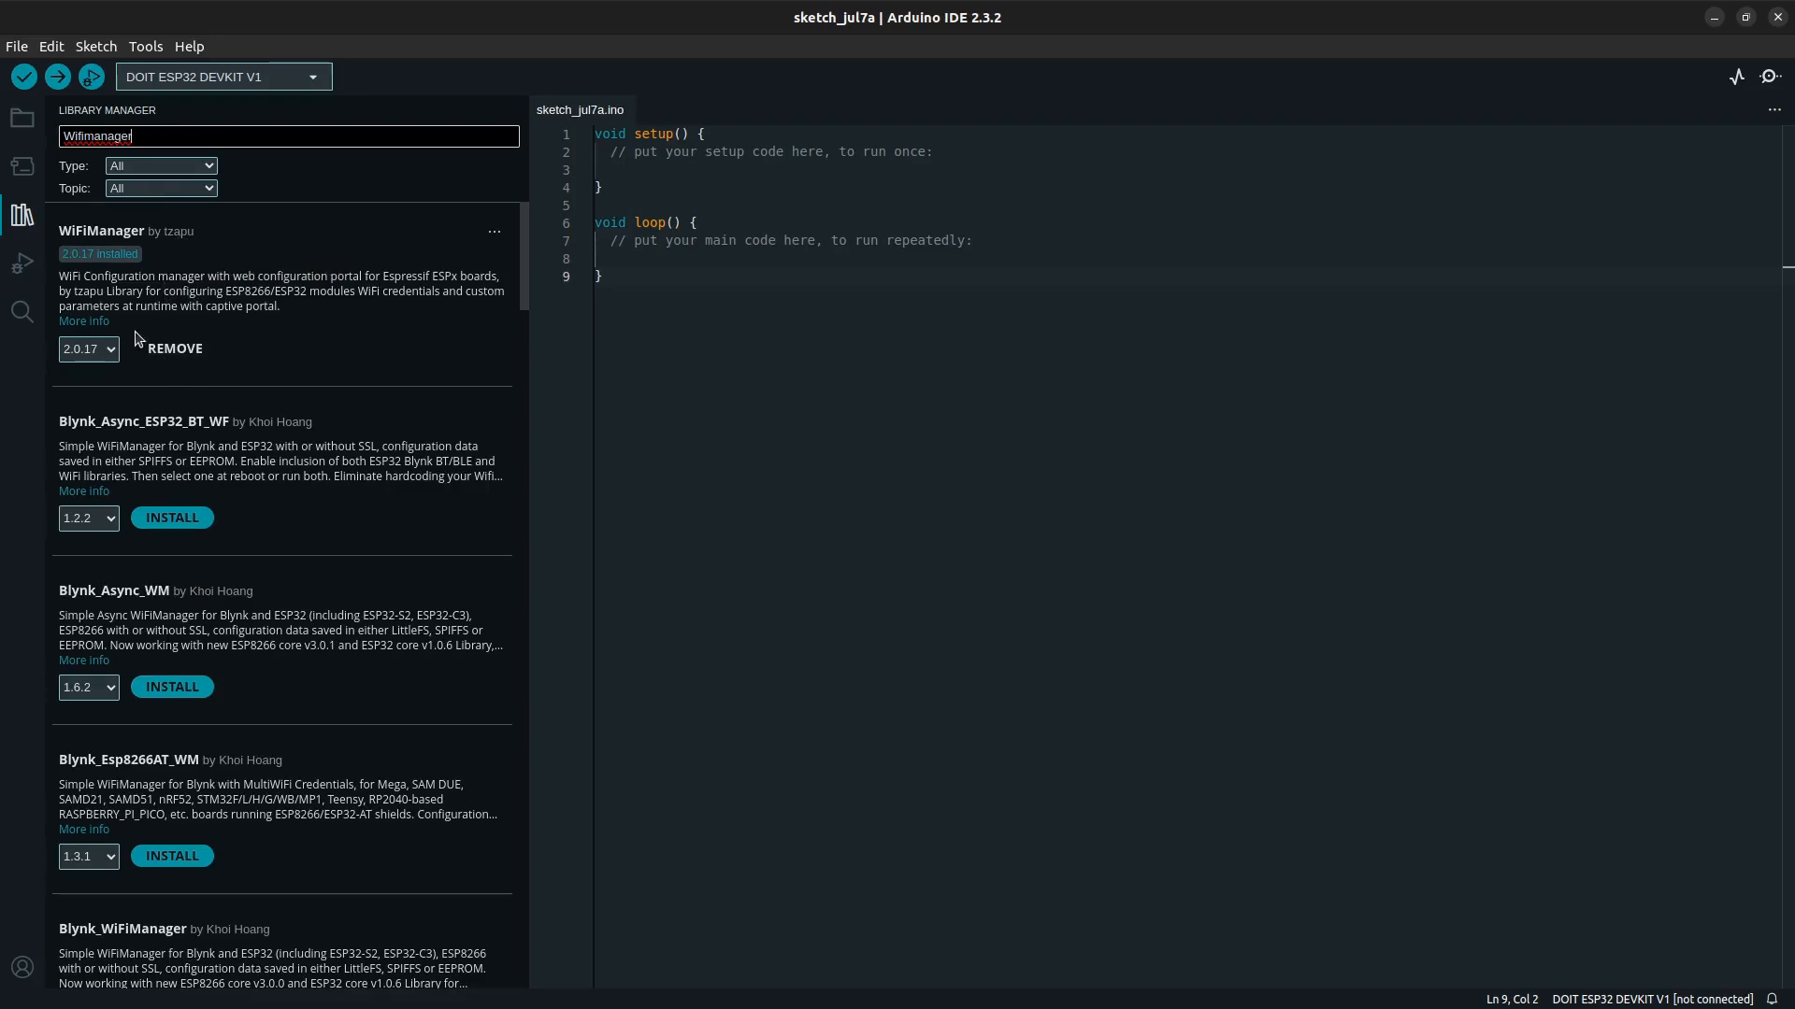
{"action": "mouse_move", "coordinate": [277, 364]}
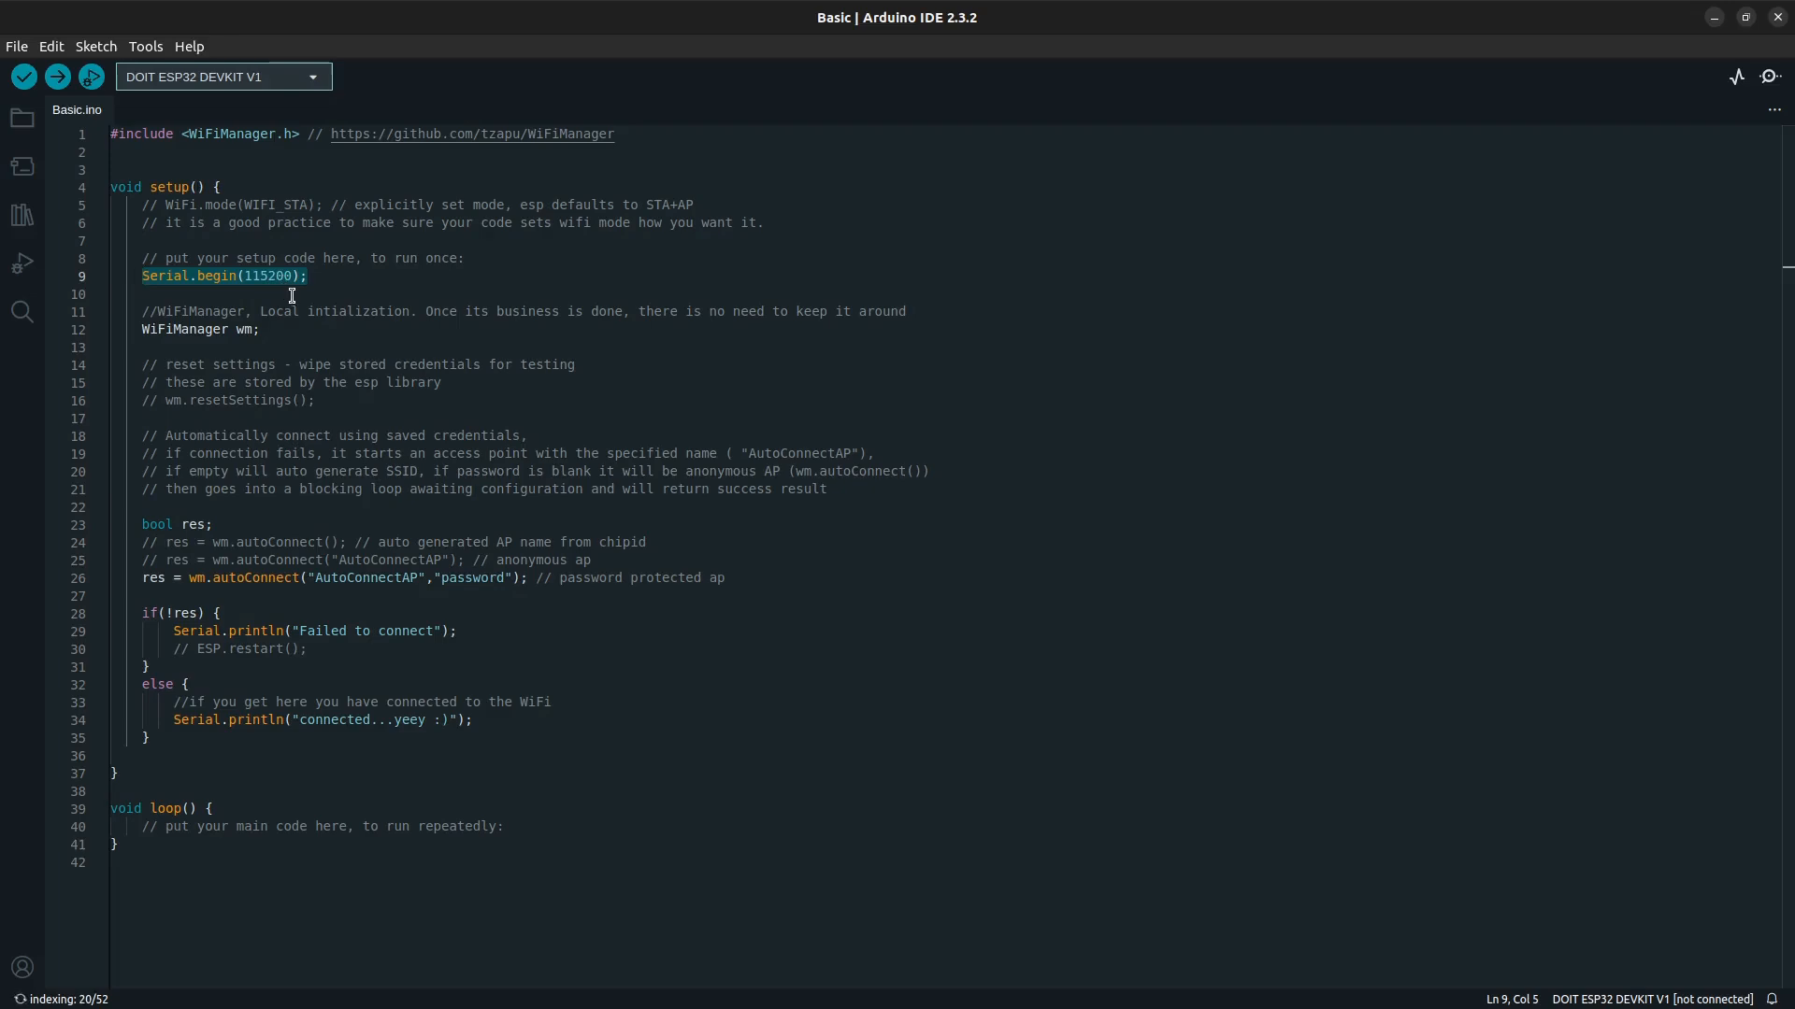
{"action": "mouse_move", "coordinate": [146, 329]}
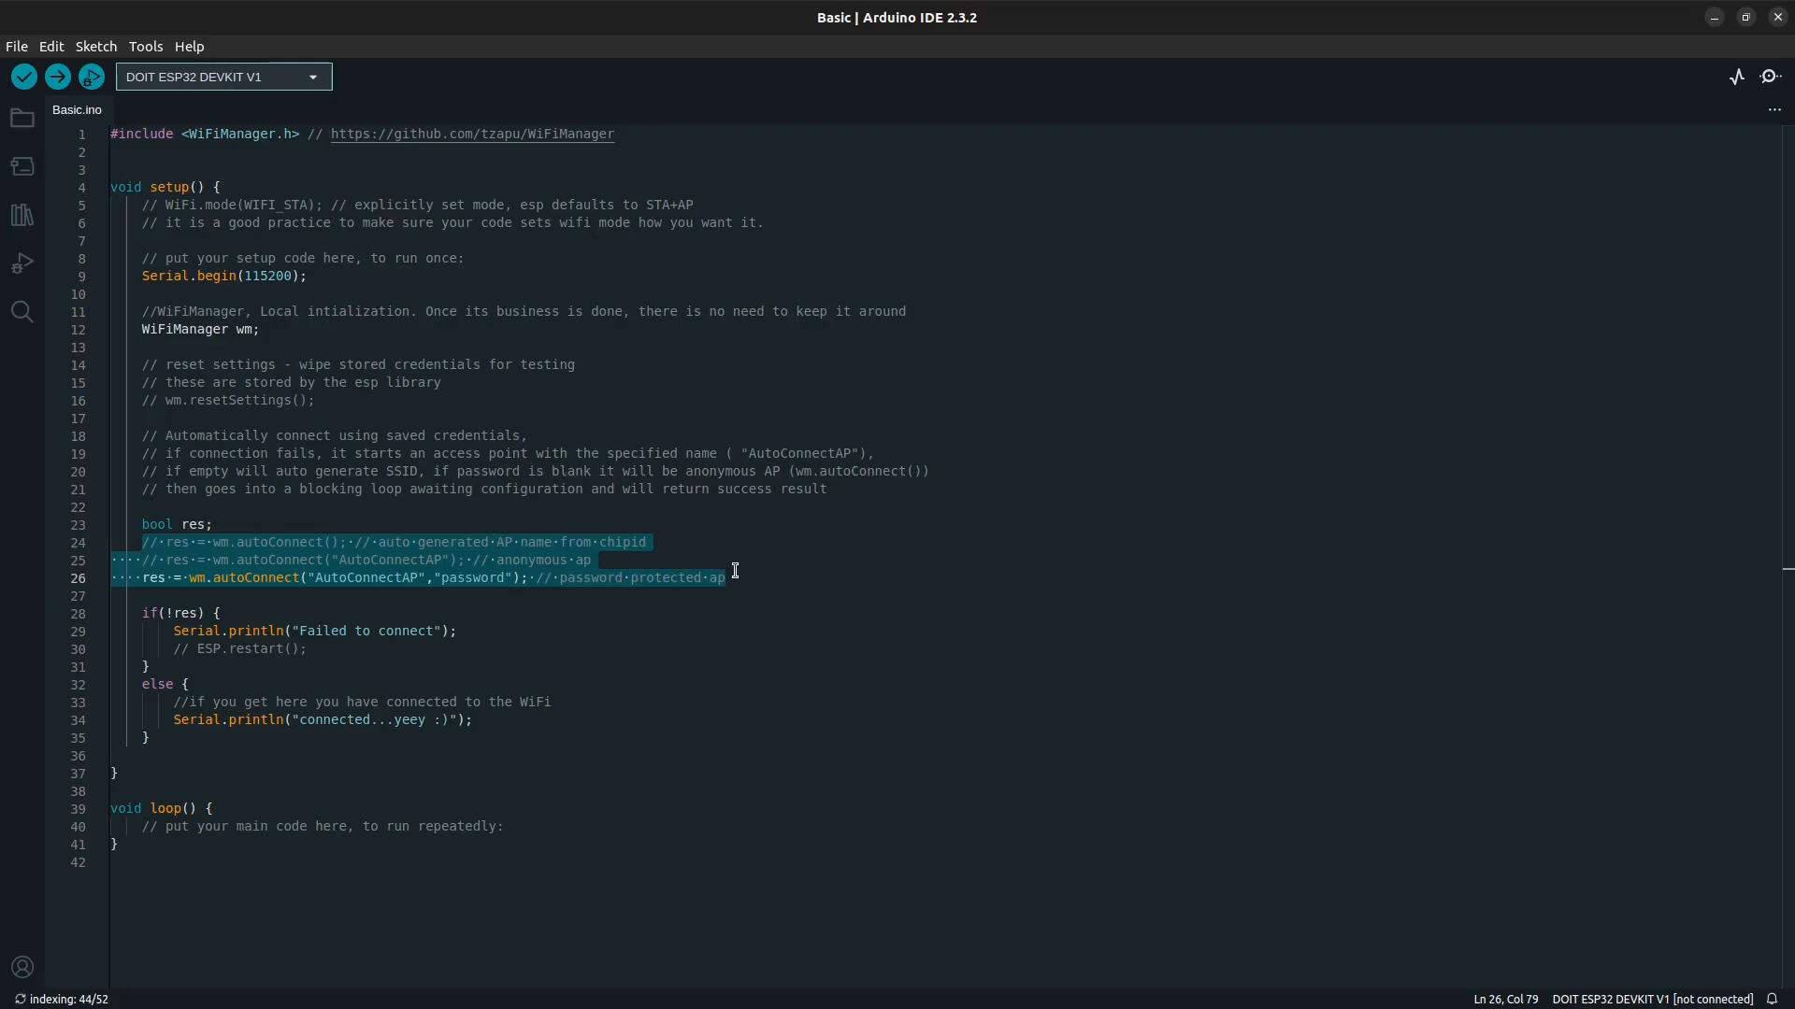
{"action": "mouse_move", "coordinate": [325, 488]}
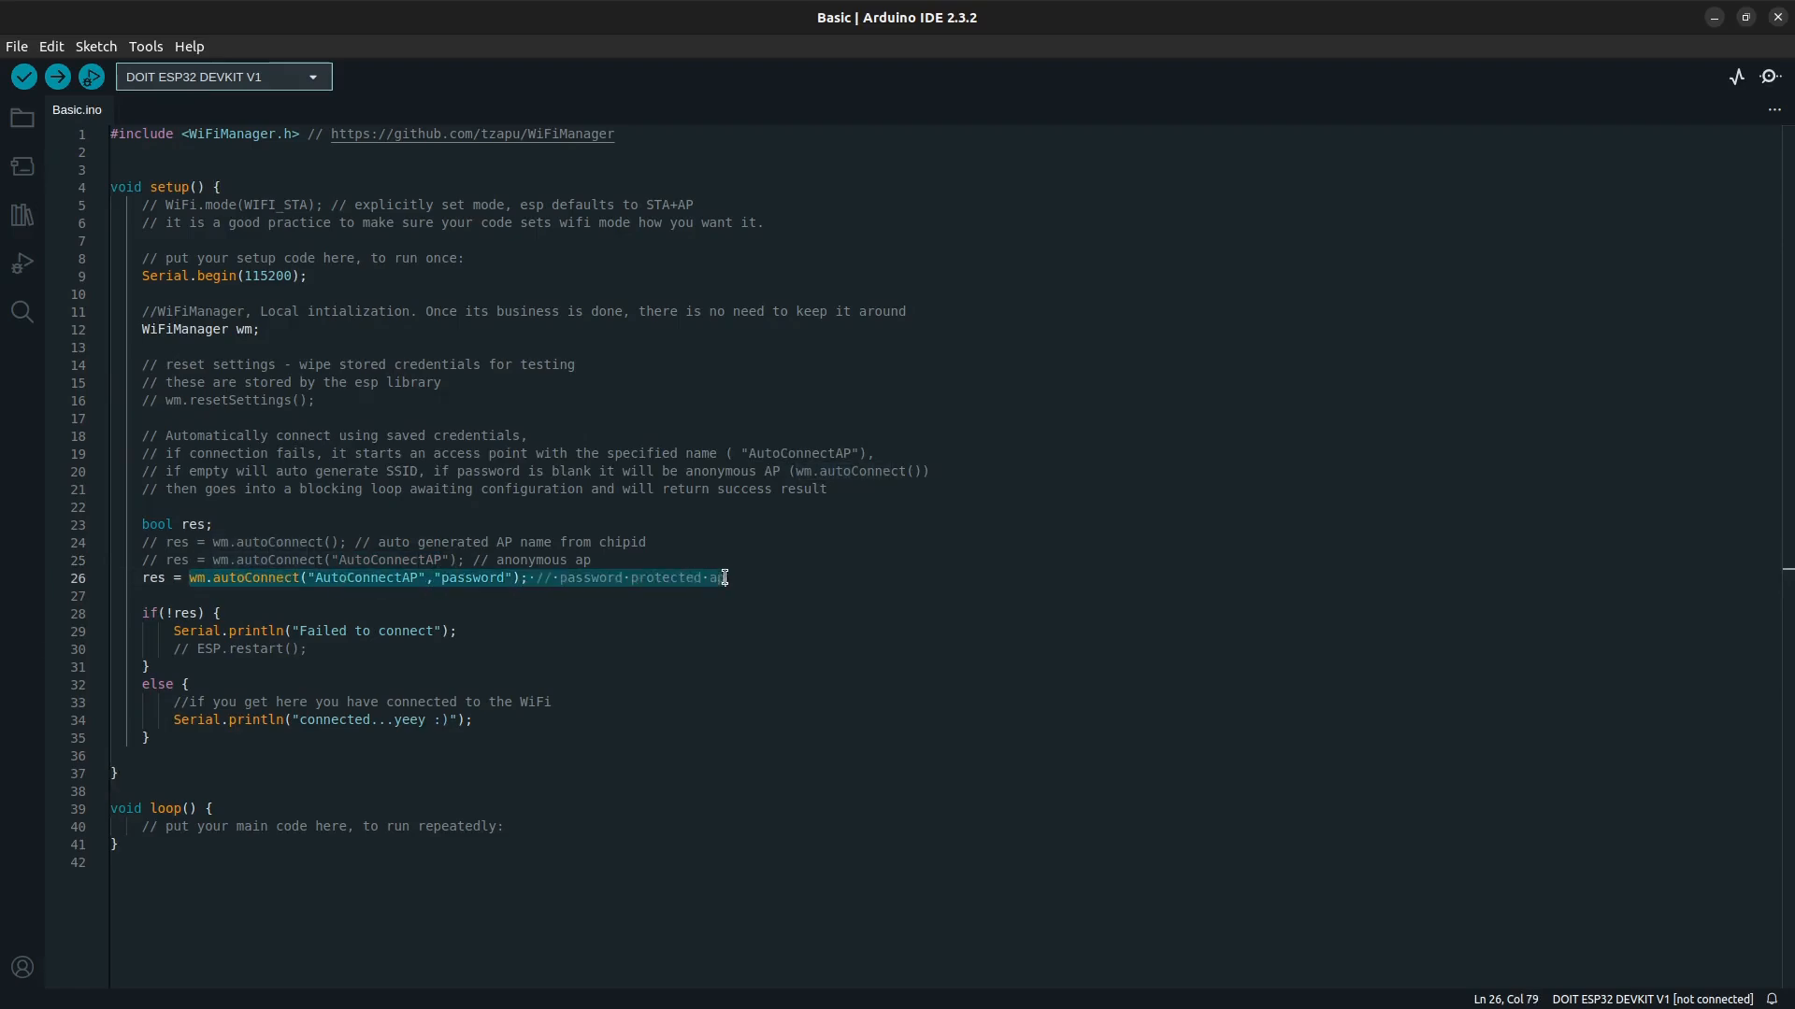
Step: Inspect the autoConnect call and its AutoConnectAP access point name on line 26
{"action": "double_click", "coordinate": [364, 578]}
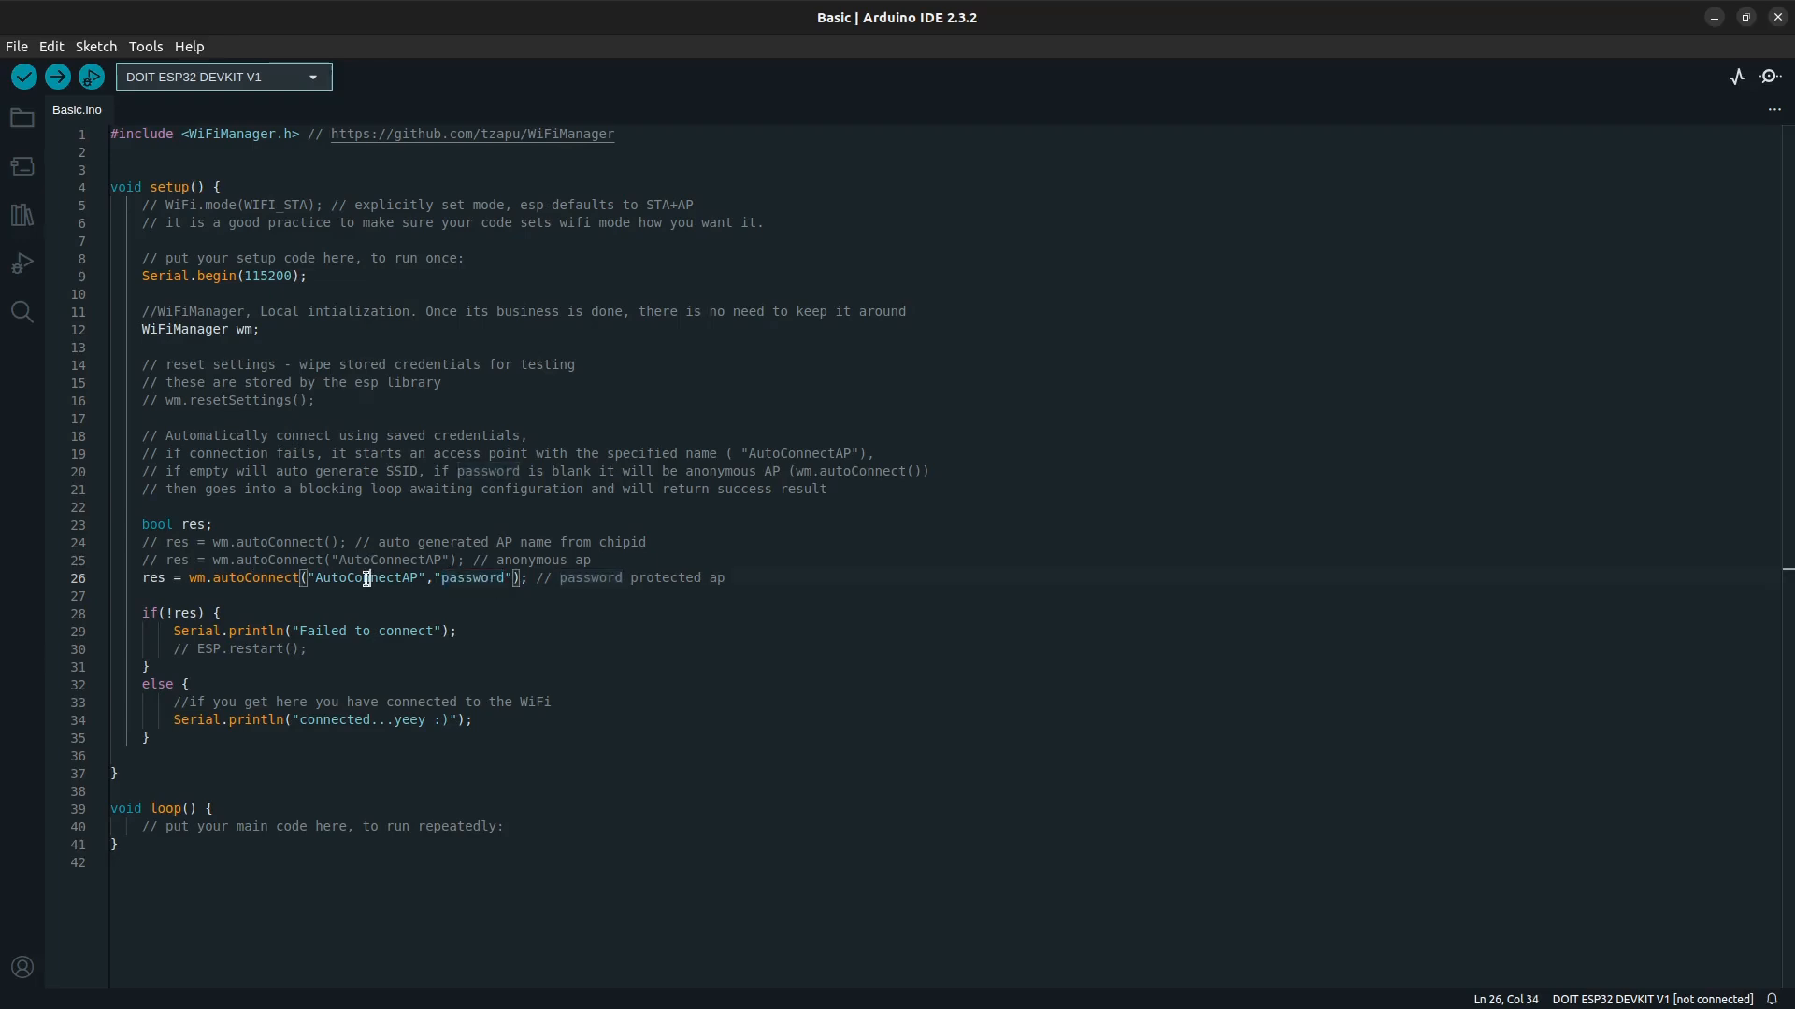
{"action": "double_click", "coordinate": [471, 578]}
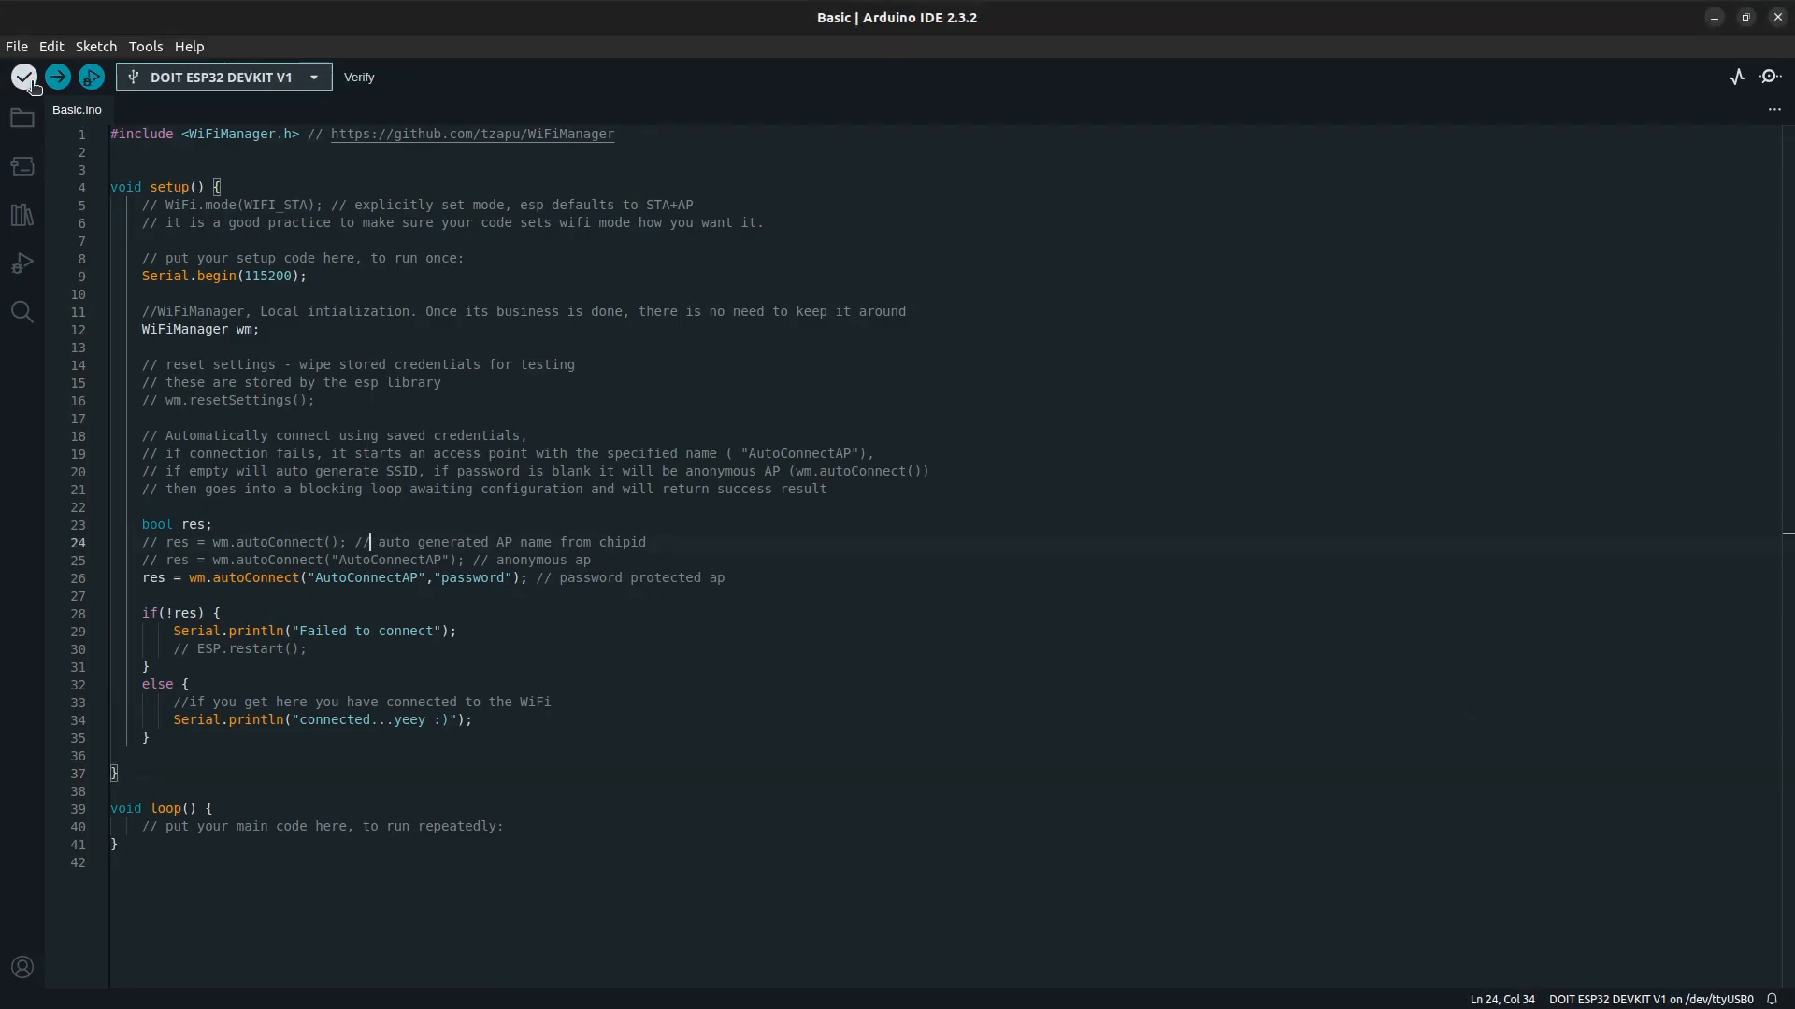
{"action": "mouse_move", "coordinate": [24, 77]}
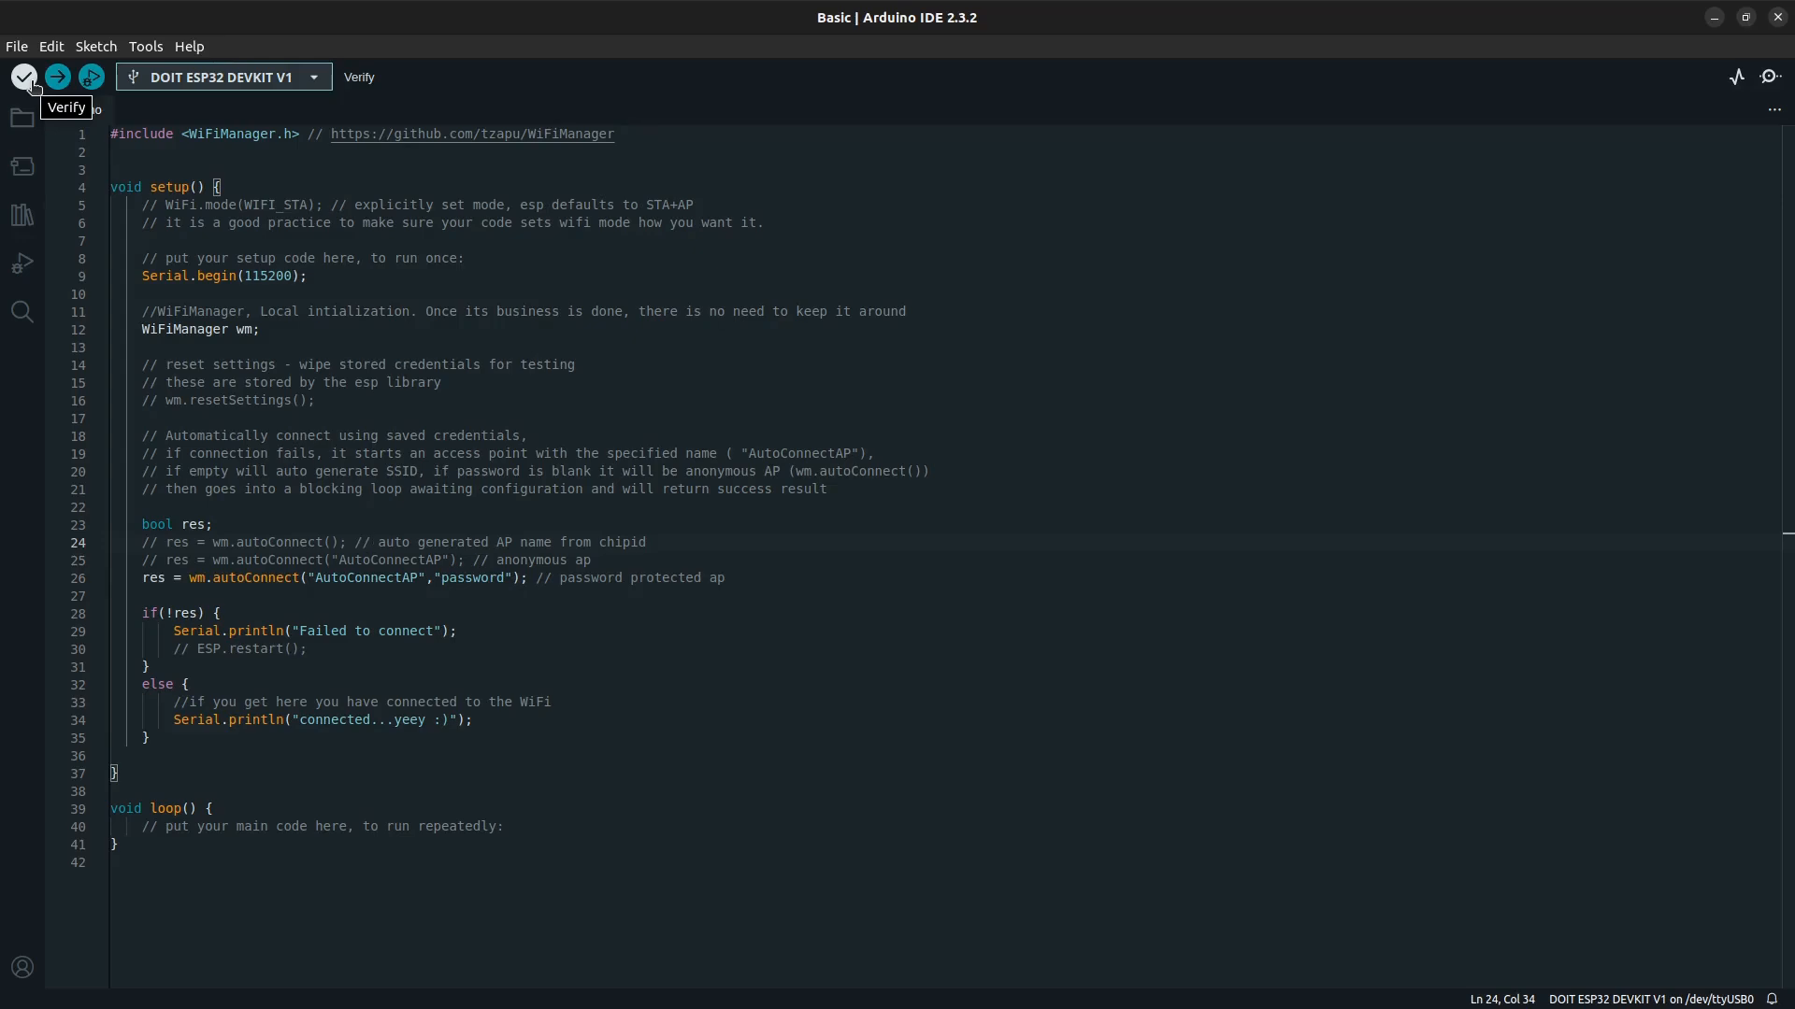
Step: Verify the Basic sketch and upload it to the ESP32 on /dev/ttyUSB0
{"action": "left_click", "coordinate": [146, 44]}
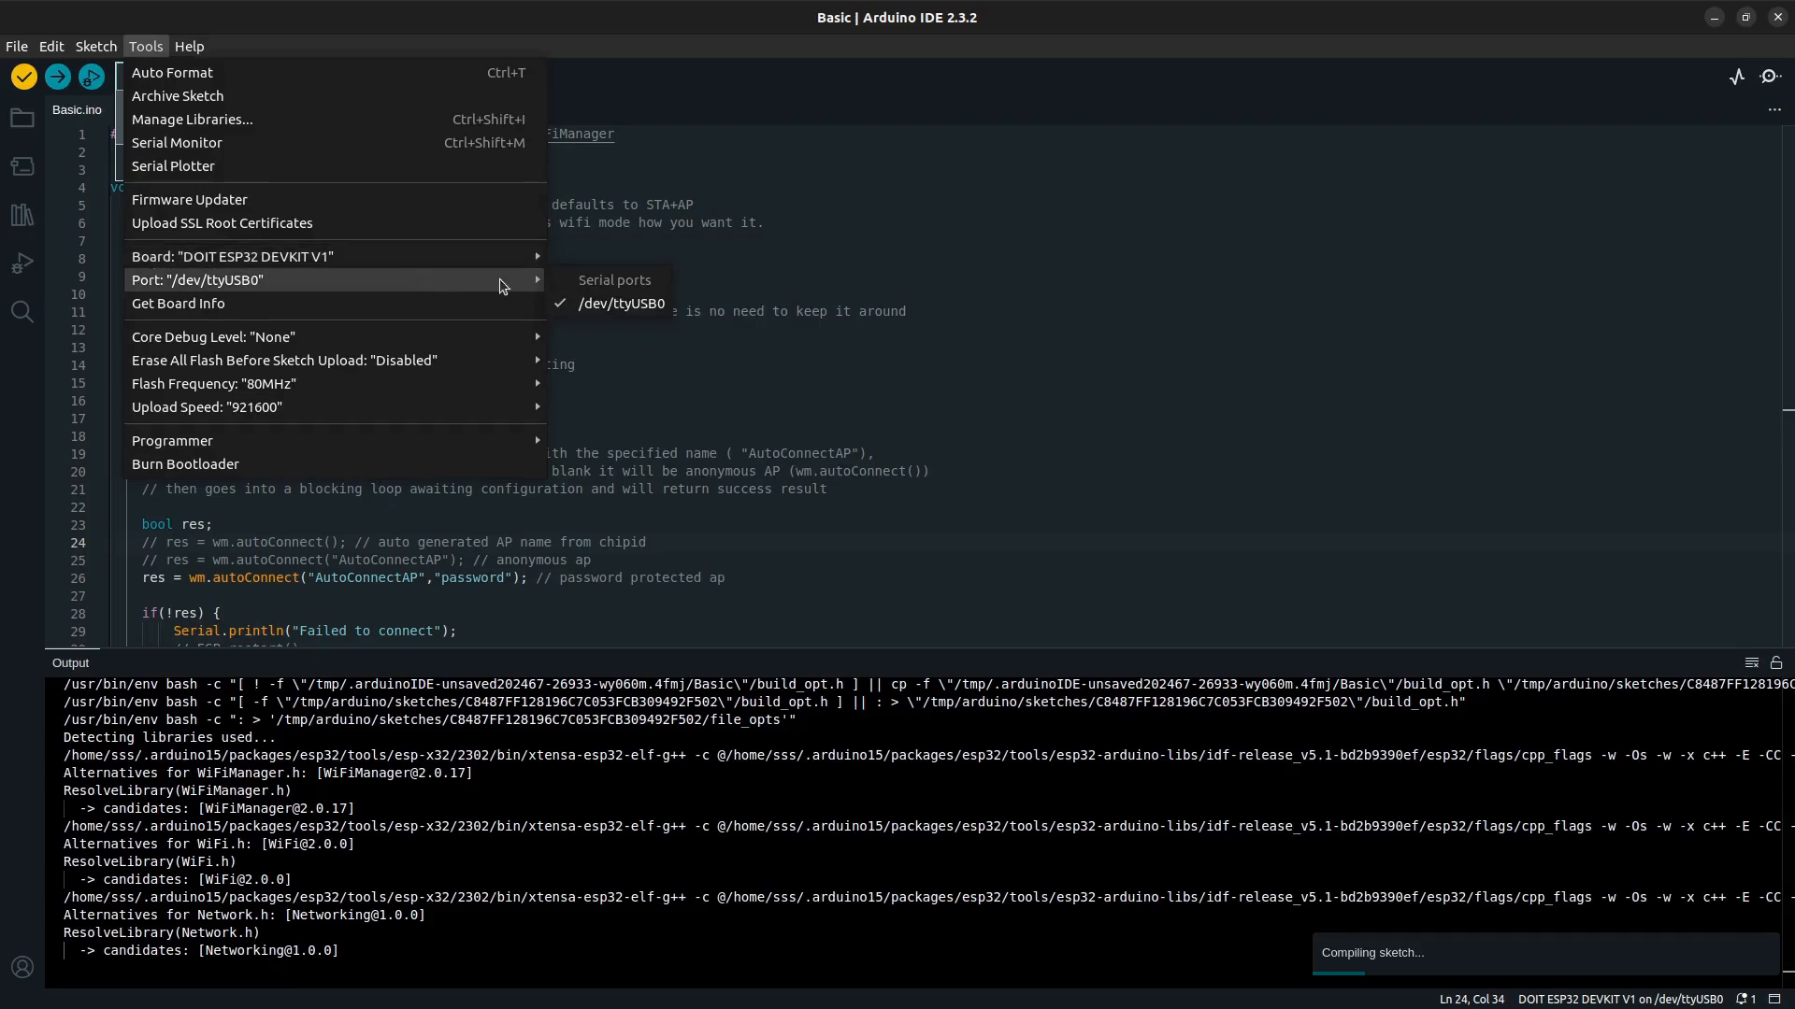
{"action": "mouse_move", "coordinate": [233, 256]}
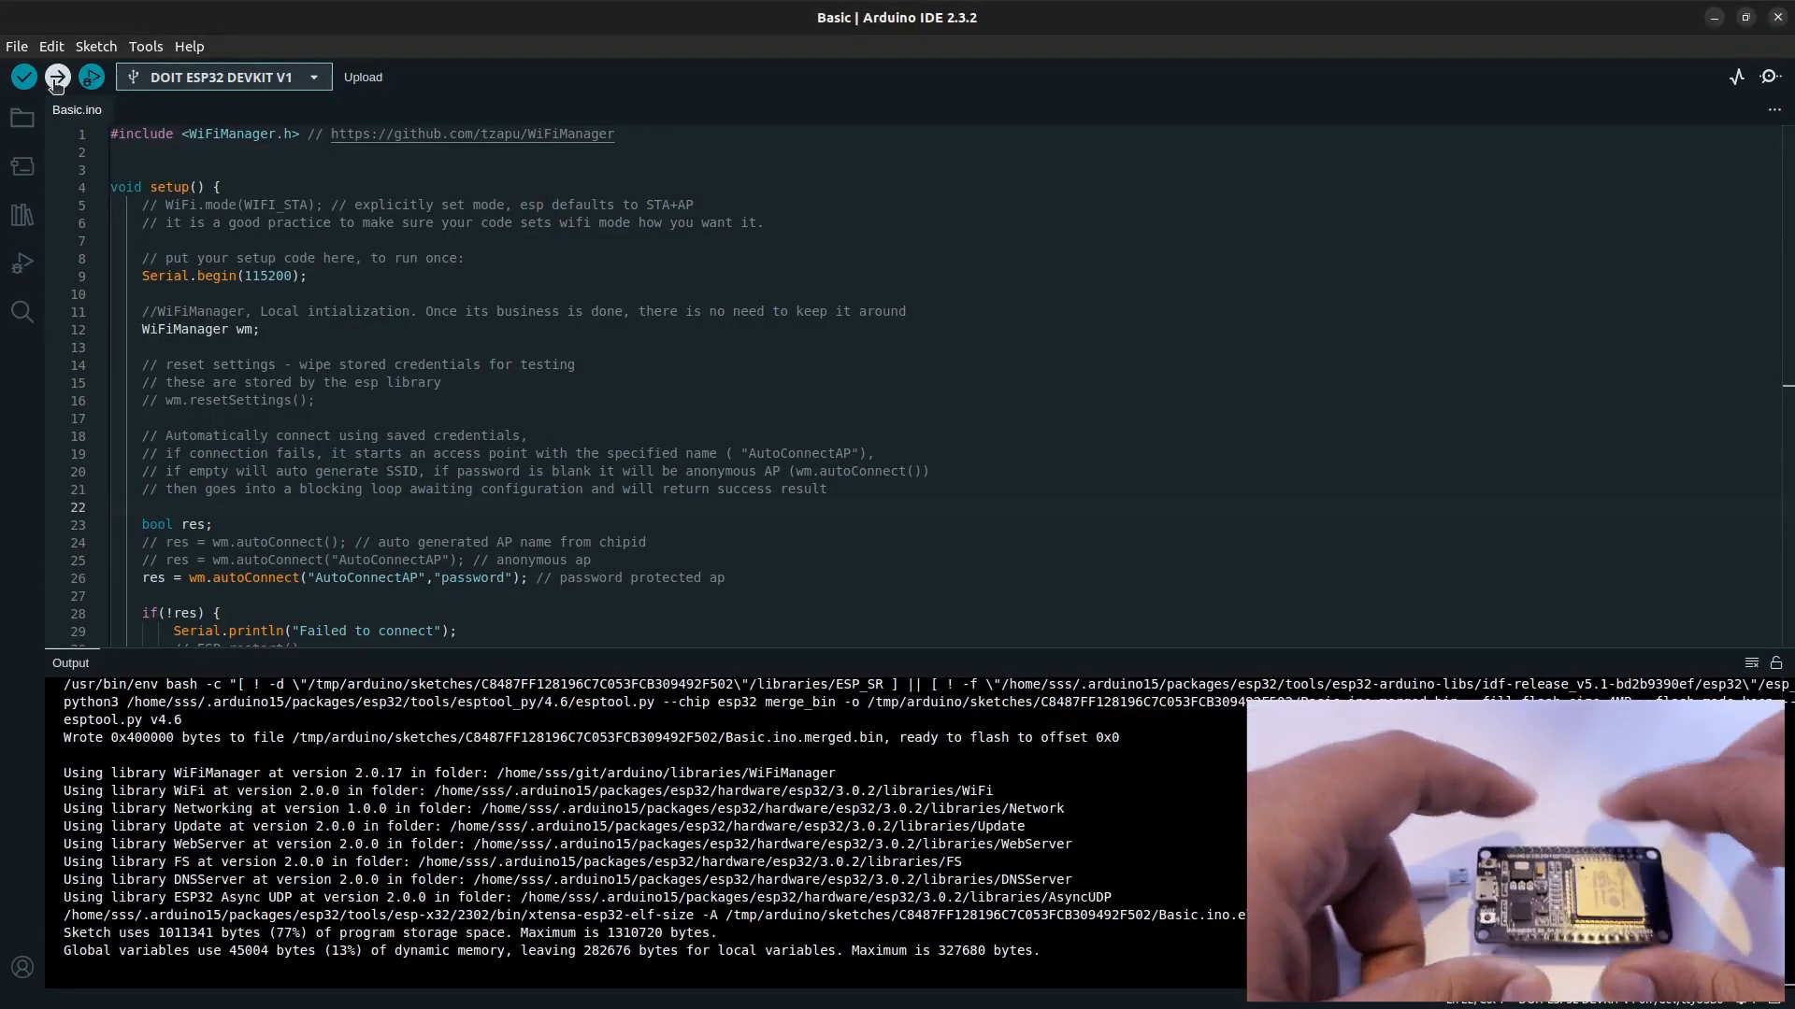
{"action": "left_click", "coordinate": [56, 74]}
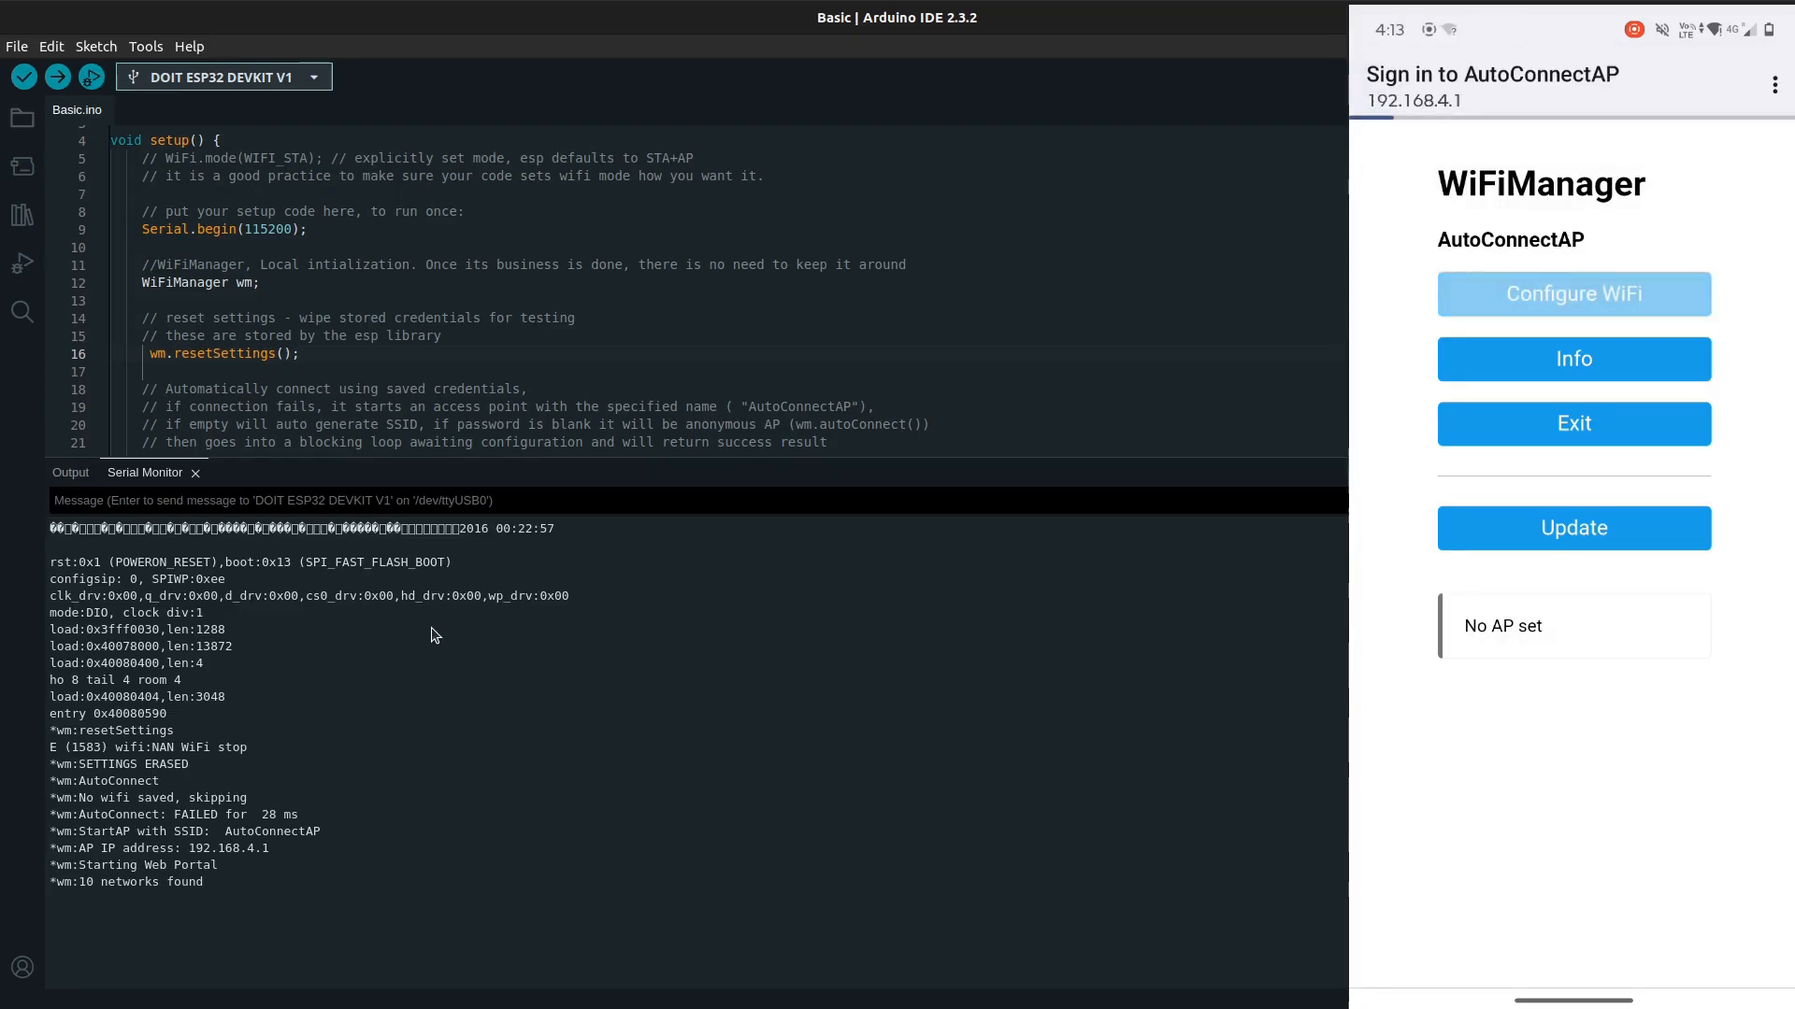
Step: Join TN-VF5430_2_4Ghz via the phone portal, save credentials, and highlight the success lines in the serial log
{"action": "left_click", "coordinate": [1572, 293]}
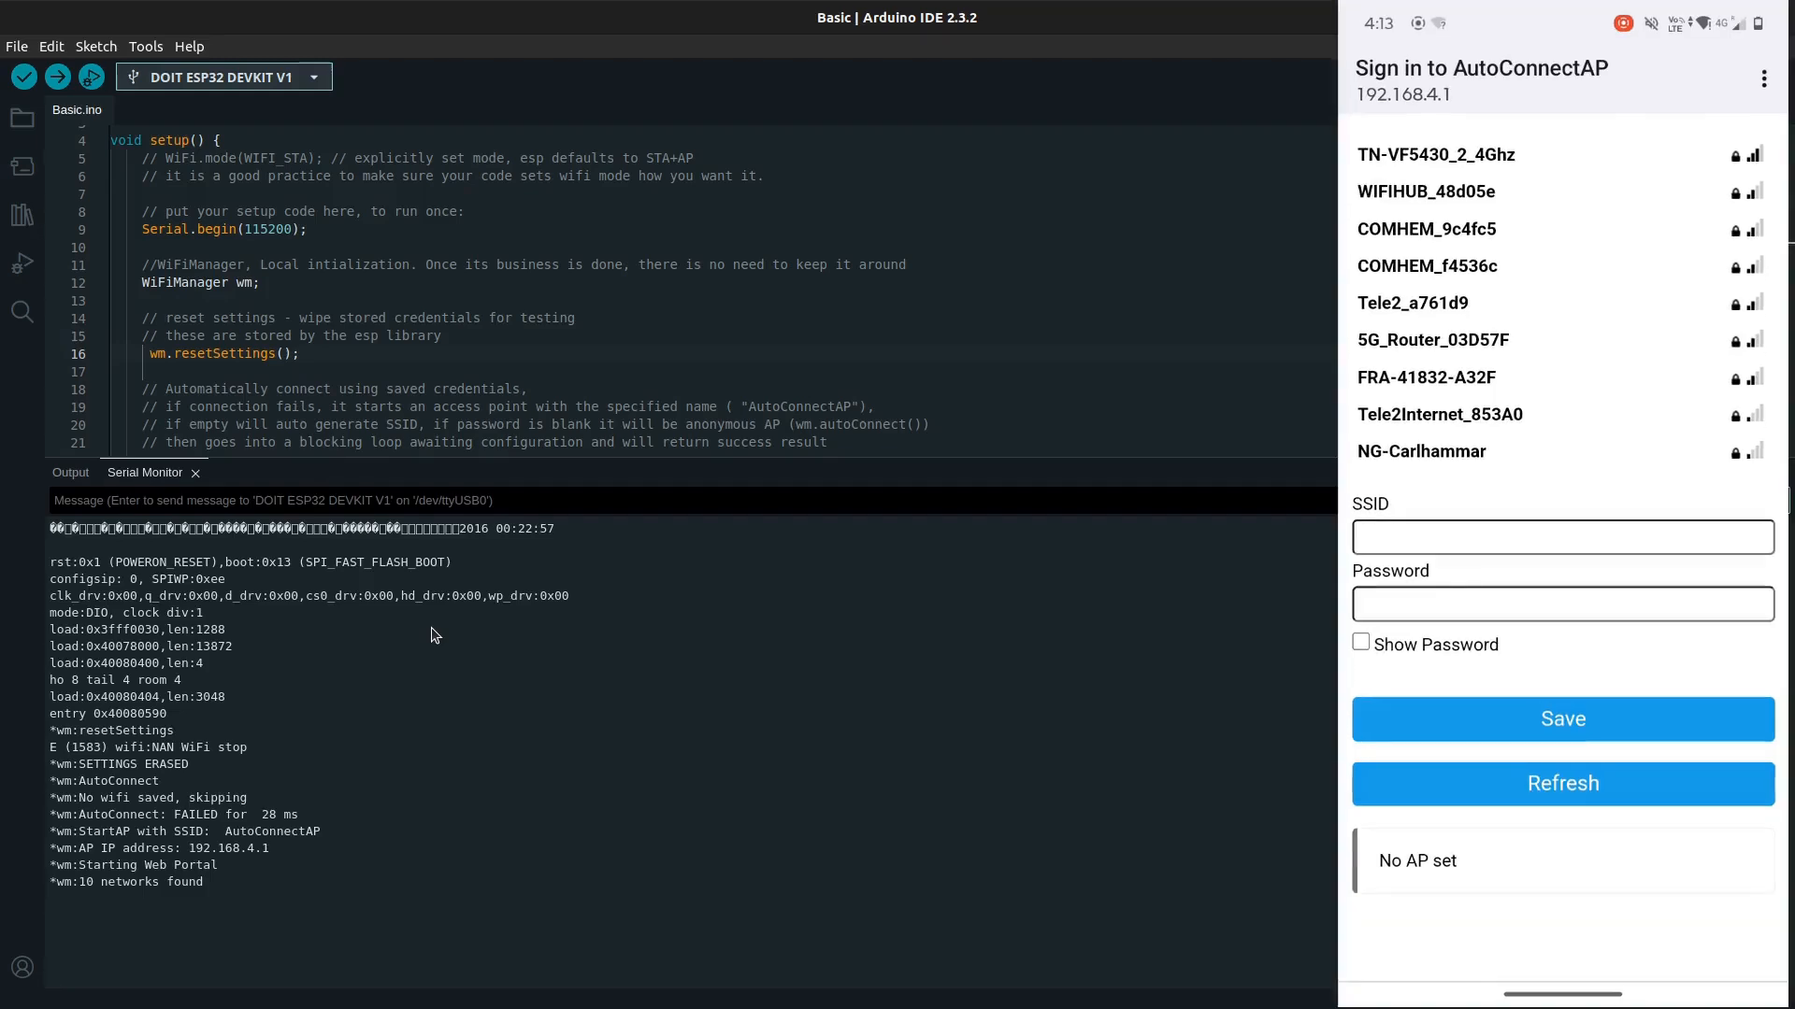
{"action": "left_click", "coordinate": [1433, 156]}
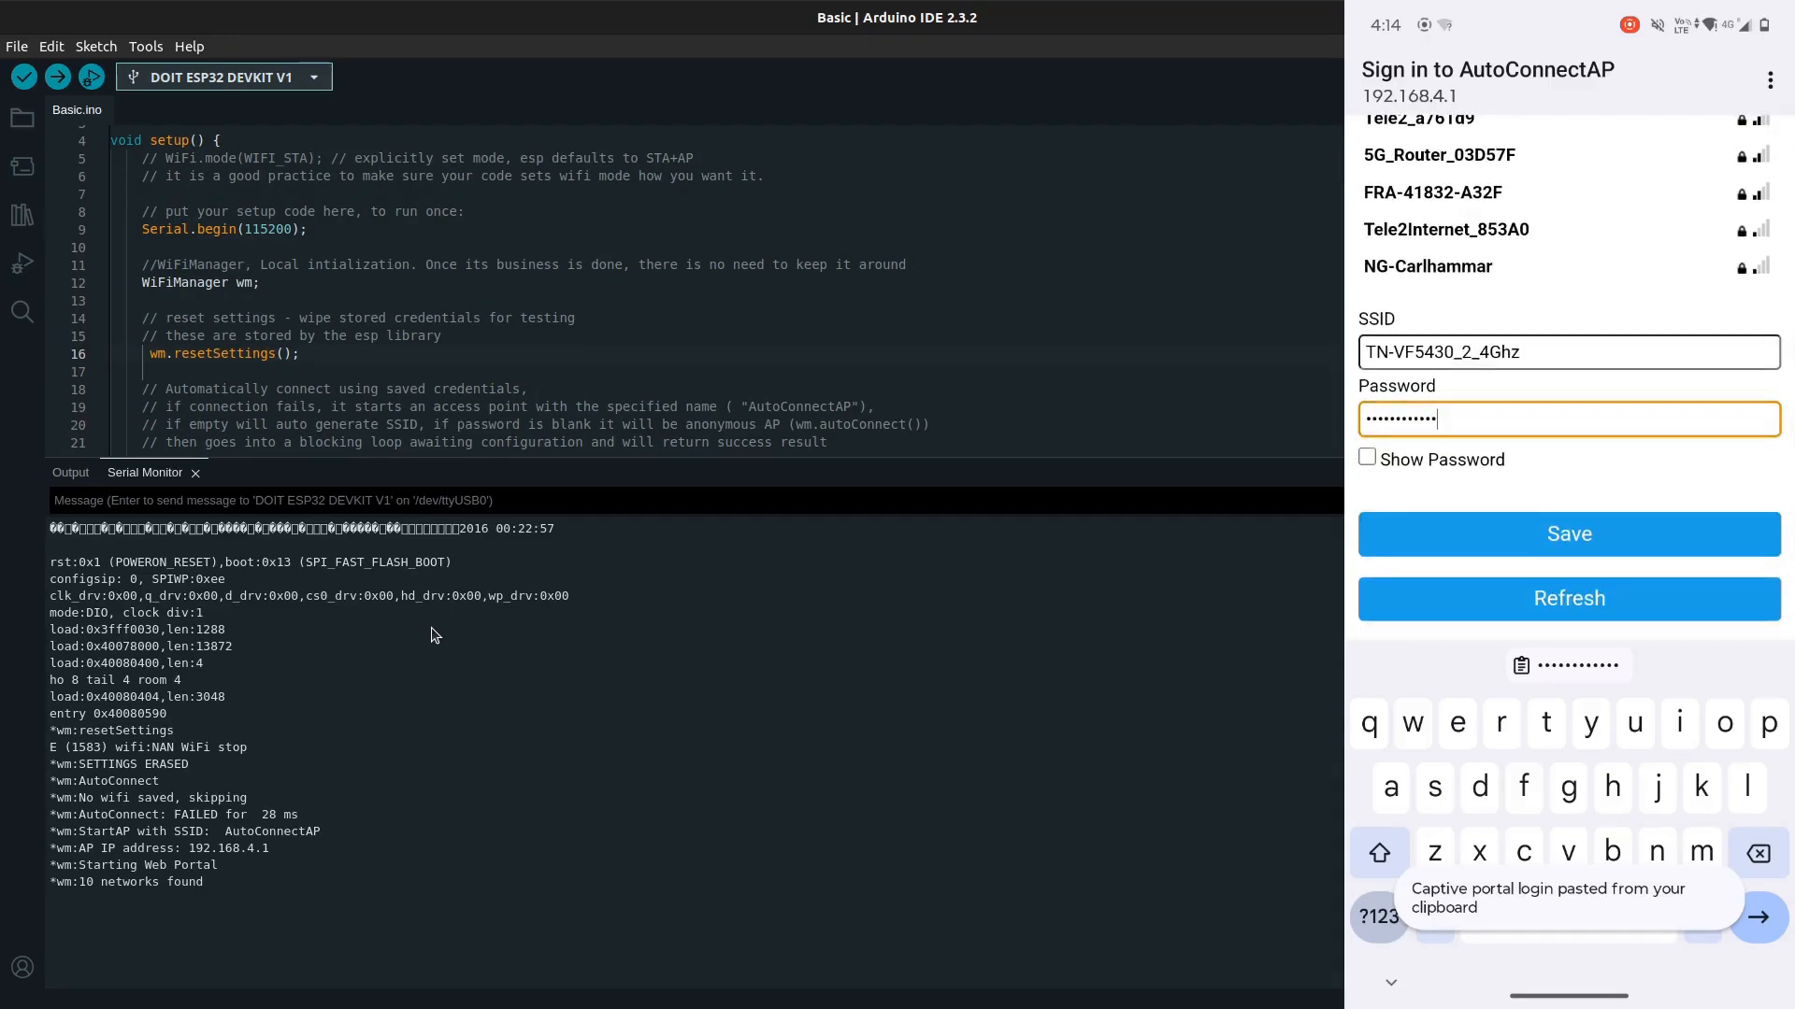
{"action": "left_click", "coordinate": [1567, 533]}
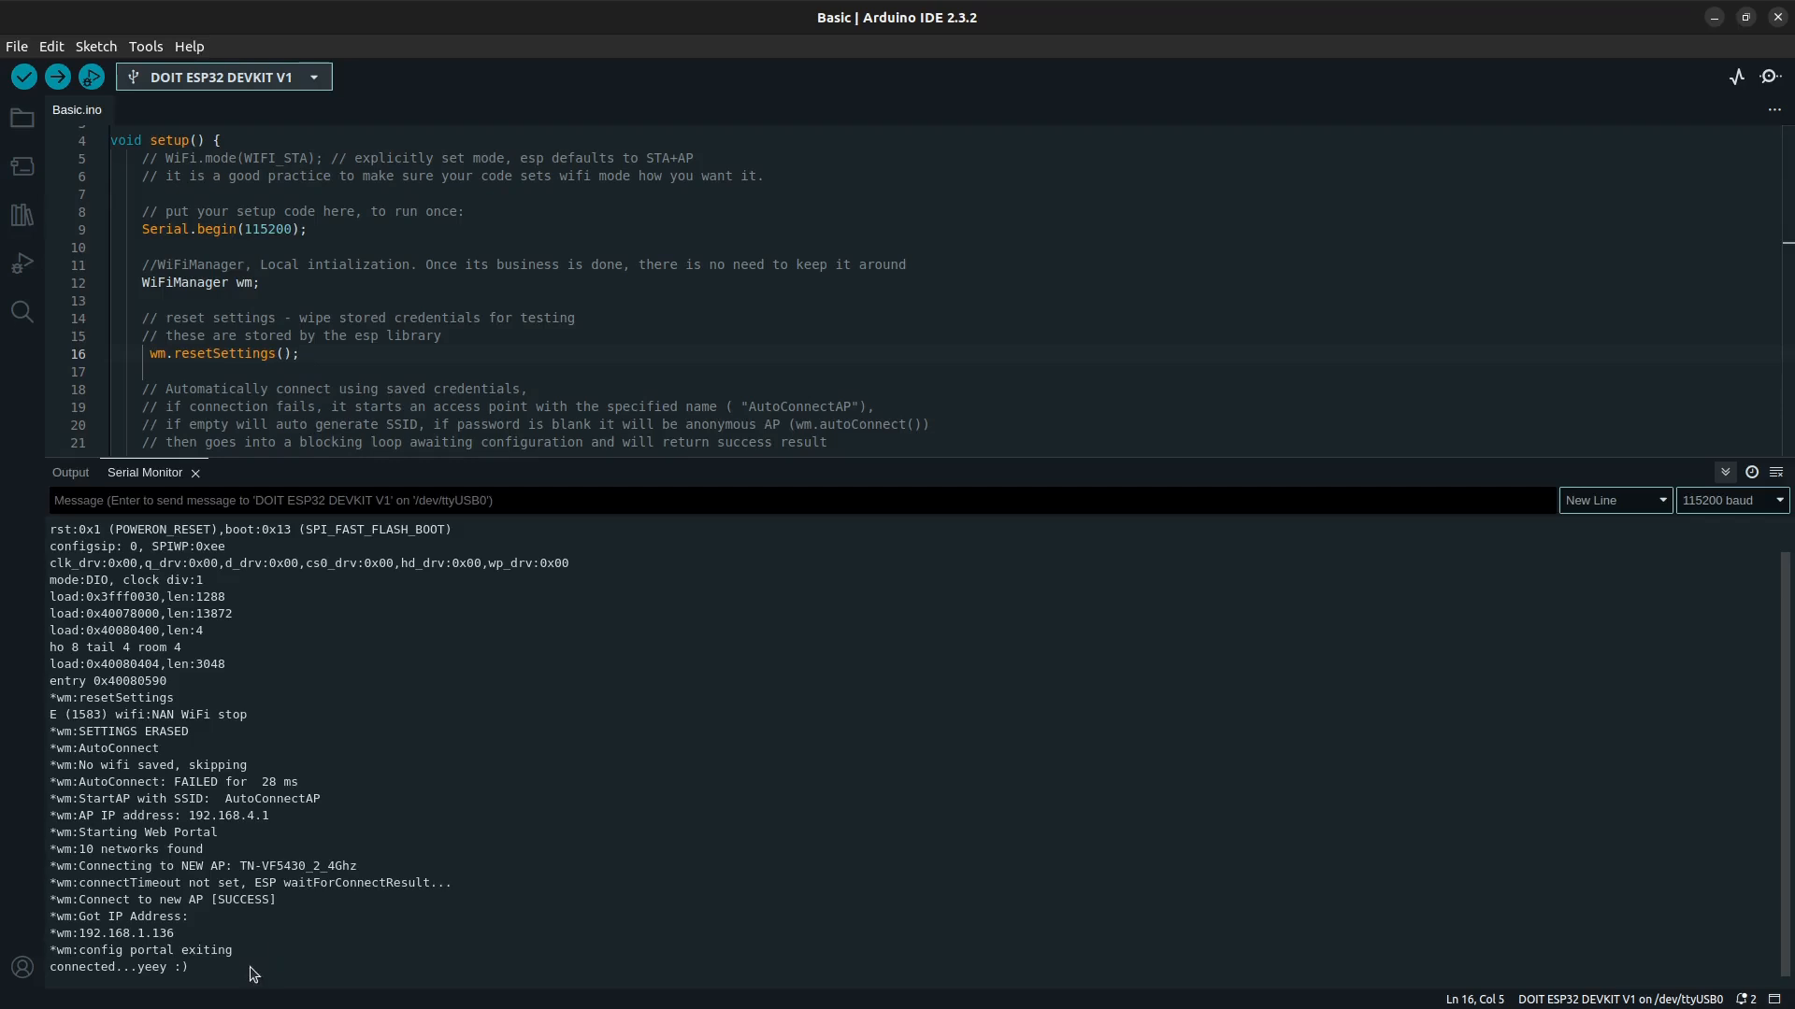
{"action": "left_click_drag", "start_coordinate": [48, 916], "coordinate": [189, 967]}
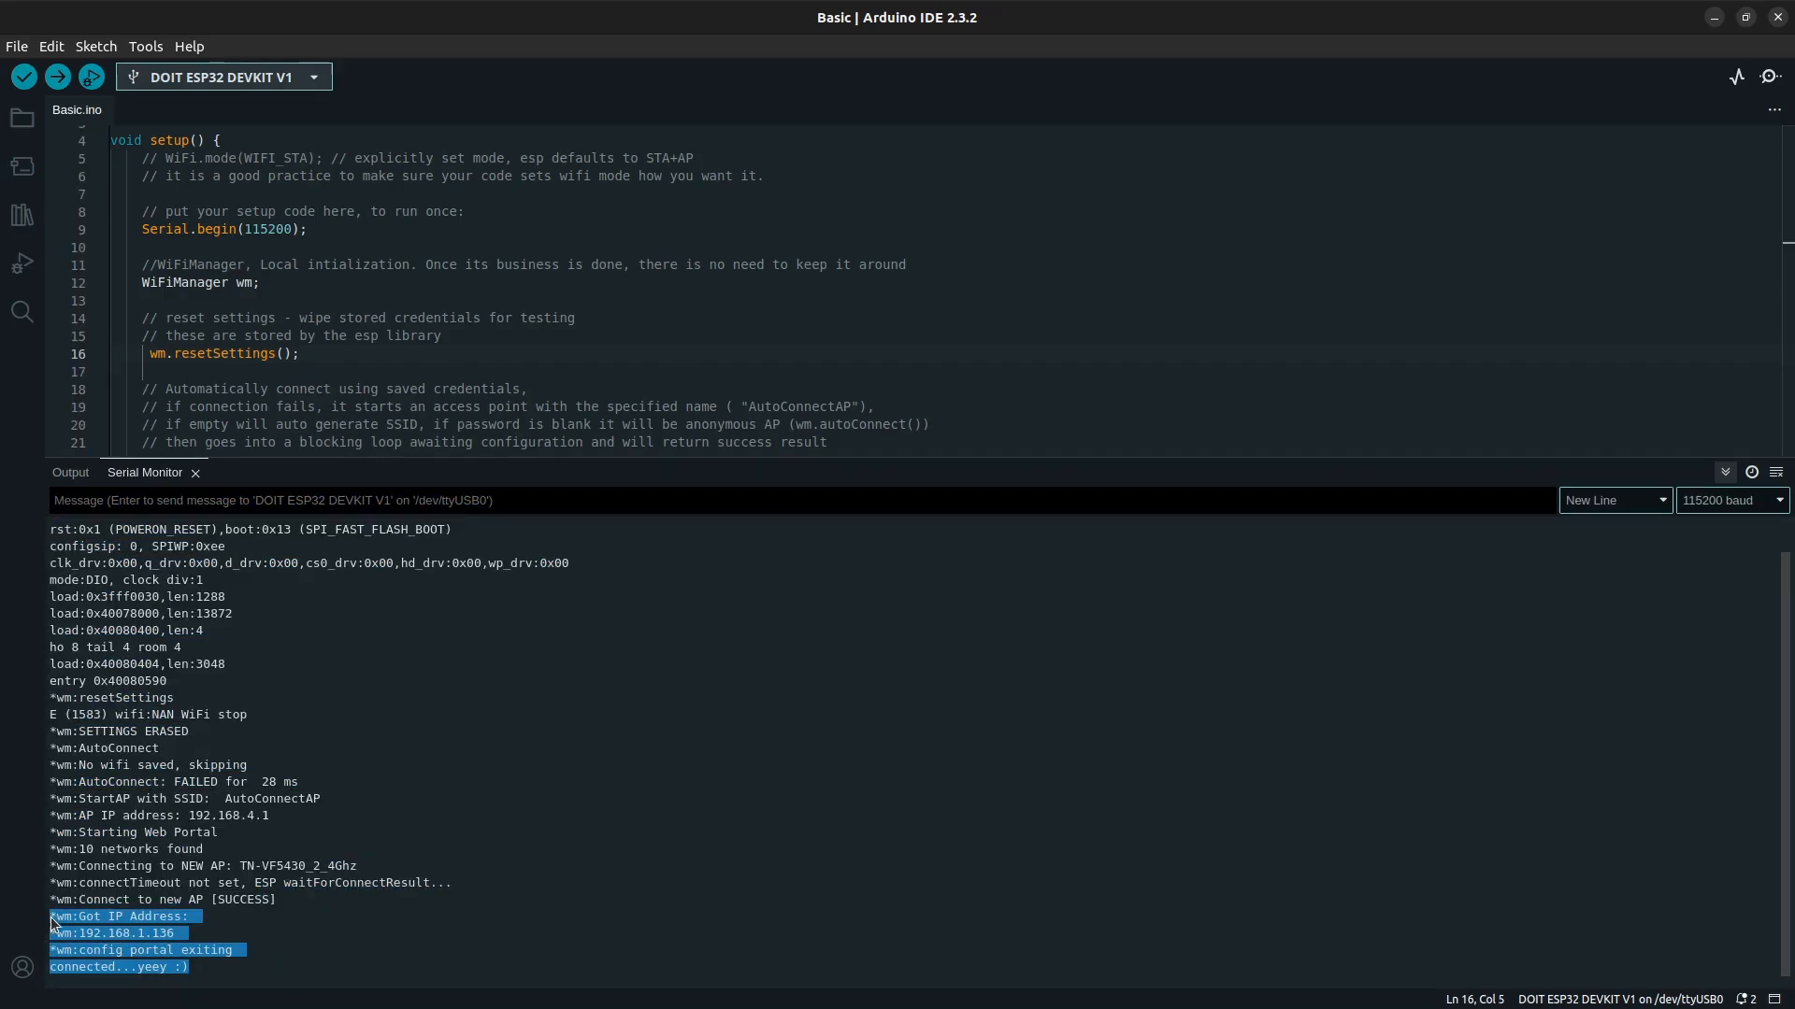